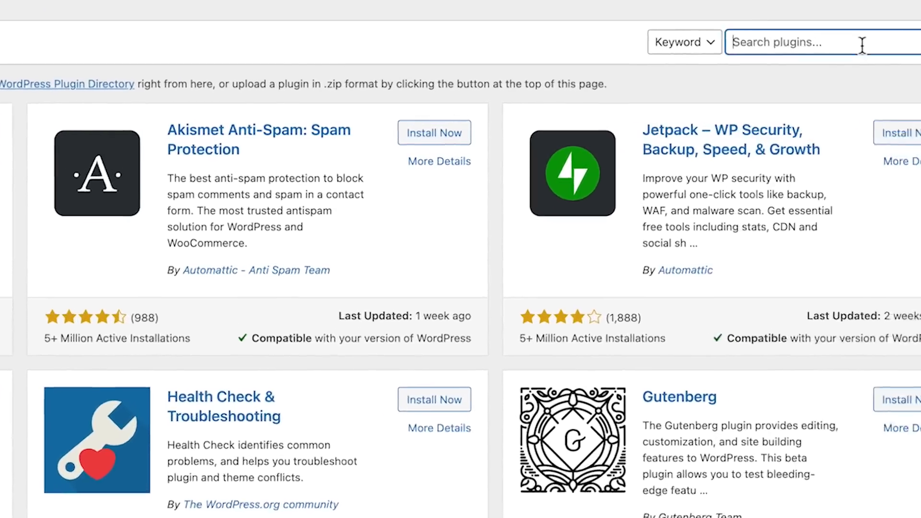
Search plugins for 'broken link chec' and update Test Puppy Post.
{"action": "type", "text": "broken link chec"}
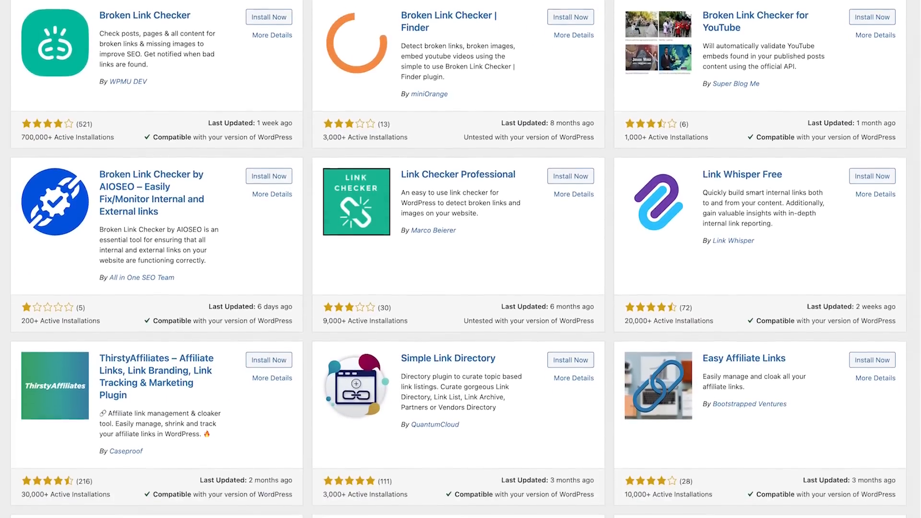
{"action": "left_click", "coordinate": [699, 13]}
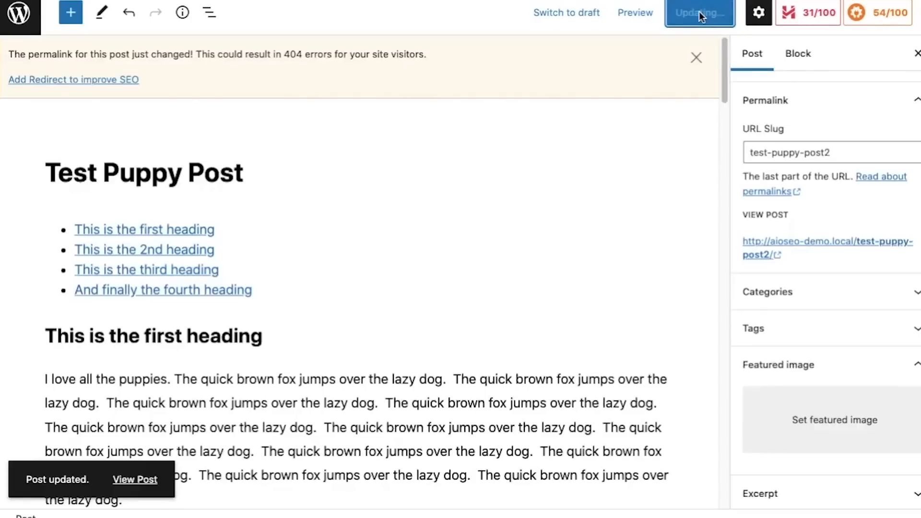
{"action": "mouse_move", "coordinate": [446, 121]}
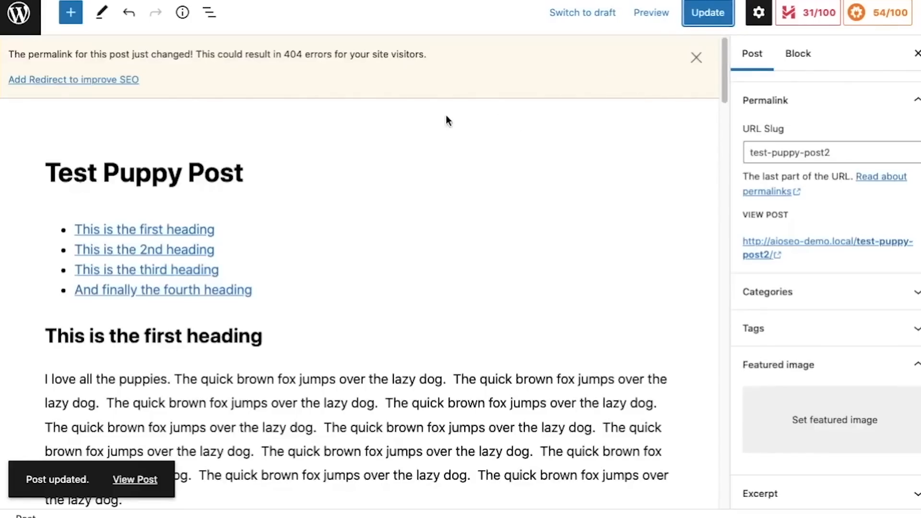
{"action": "mouse_move", "coordinate": [196, 69]}
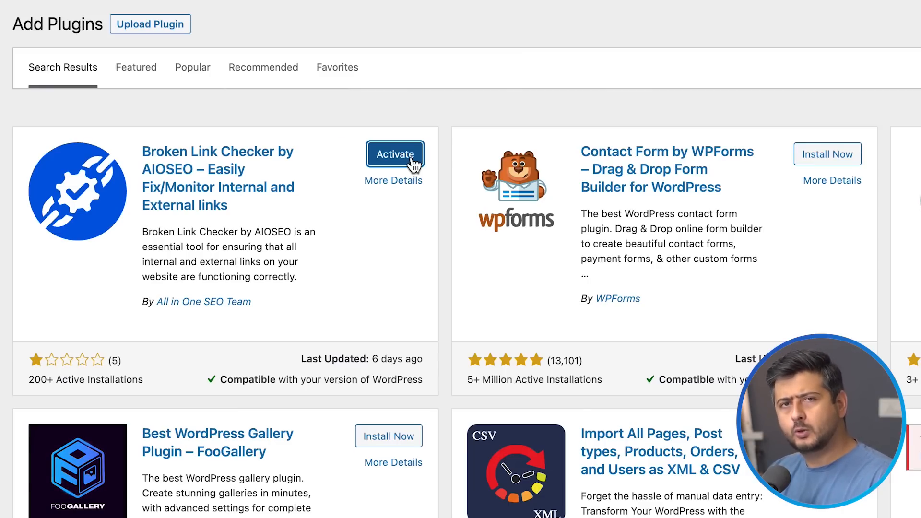
Activate Broken Link Checker and show its Broken Links list of scanned links.
{"action": "left_click", "coordinate": [394, 155]}
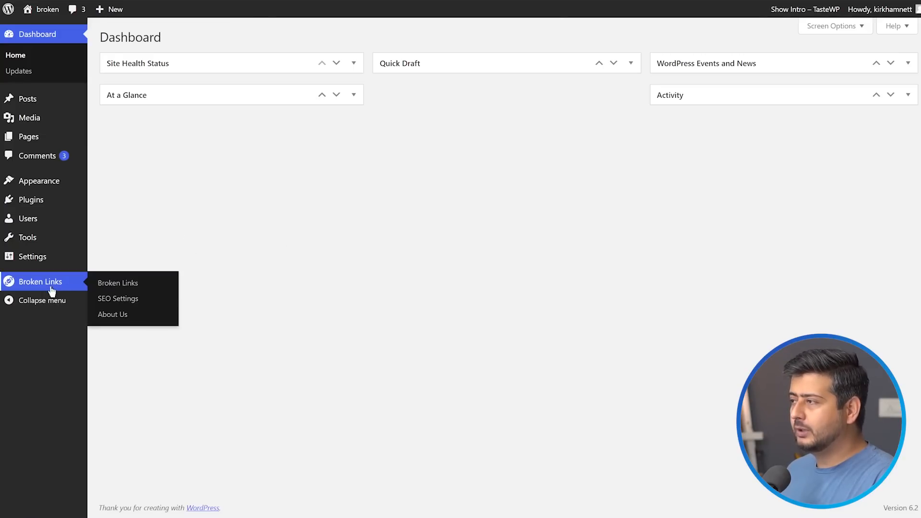
{"action": "mouse_move", "coordinate": [117, 282]}
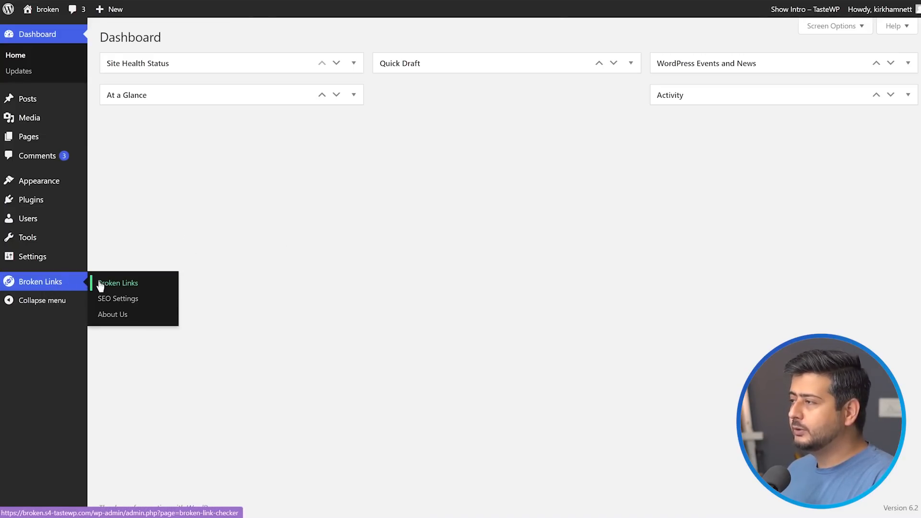
{"action": "left_click", "coordinate": [117, 283]}
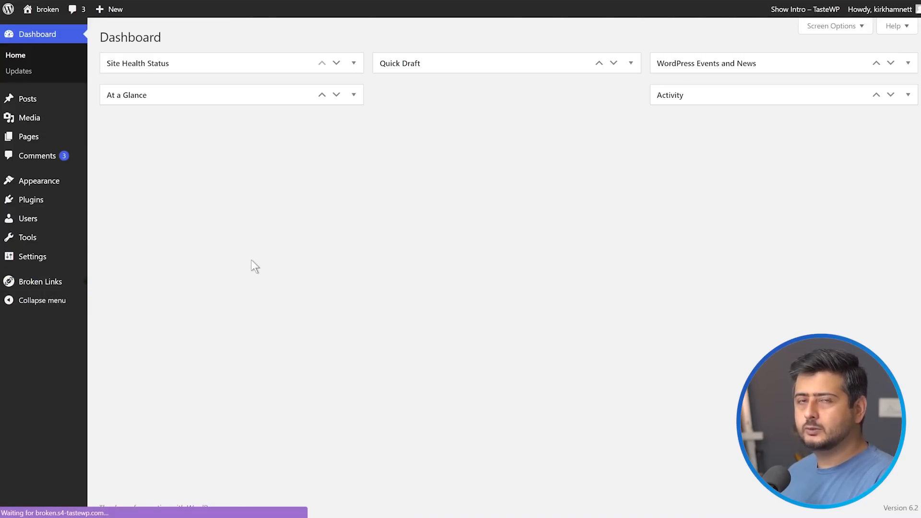
{"action": "left_click", "coordinate": [39, 281]}
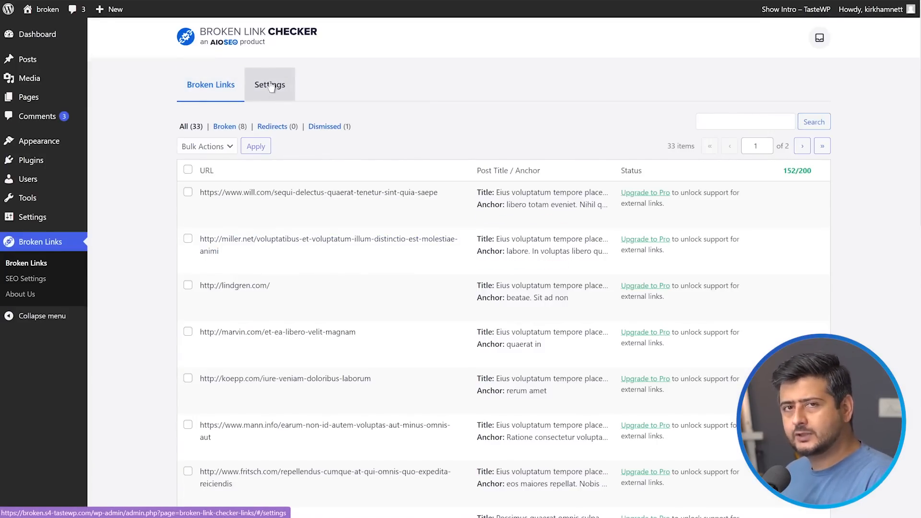
Show the Broken Link Checker settings with license status and link tweaks.
{"action": "left_click", "coordinate": [270, 85]}
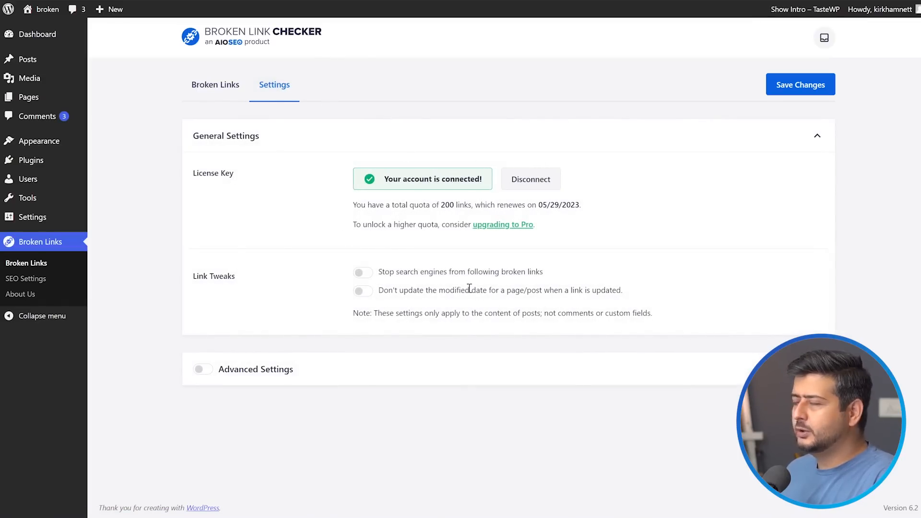
{"action": "mouse_move", "coordinate": [557, 198]}
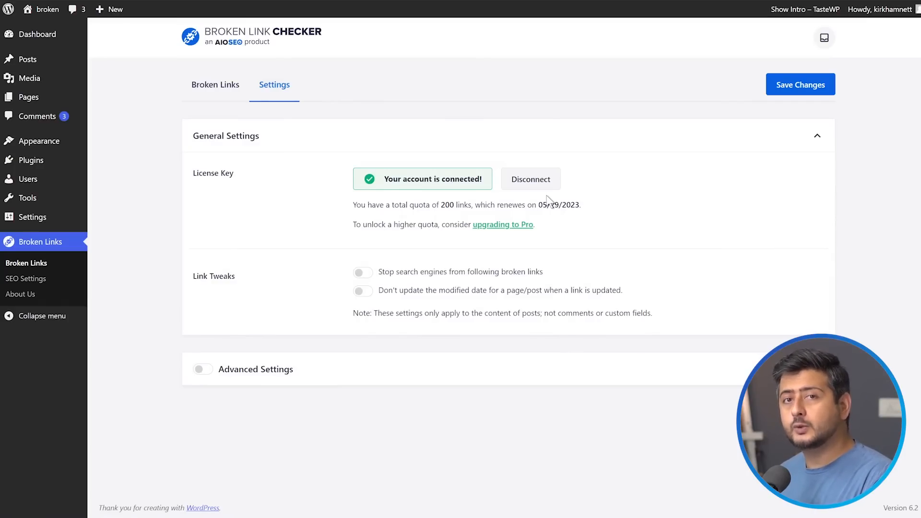
{"action": "mouse_move", "coordinate": [233, 276]}
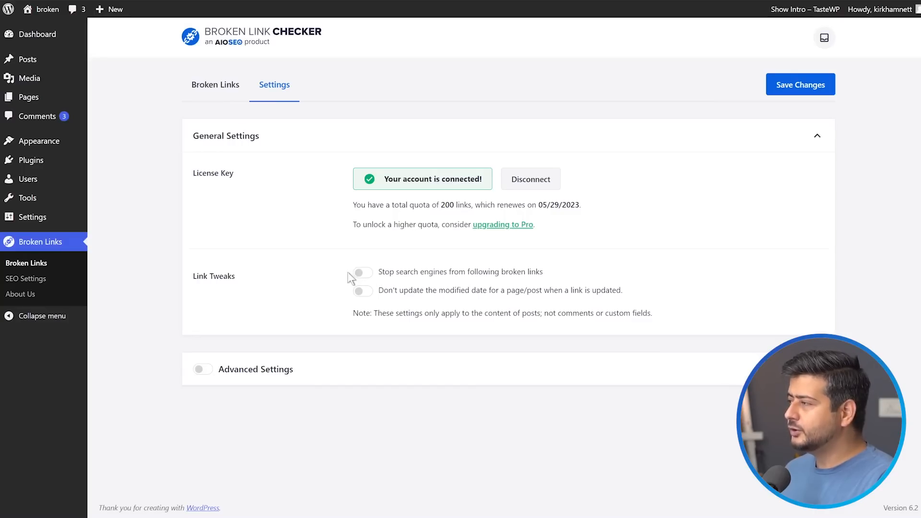
{"action": "mouse_move", "coordinate": [281, 276]}
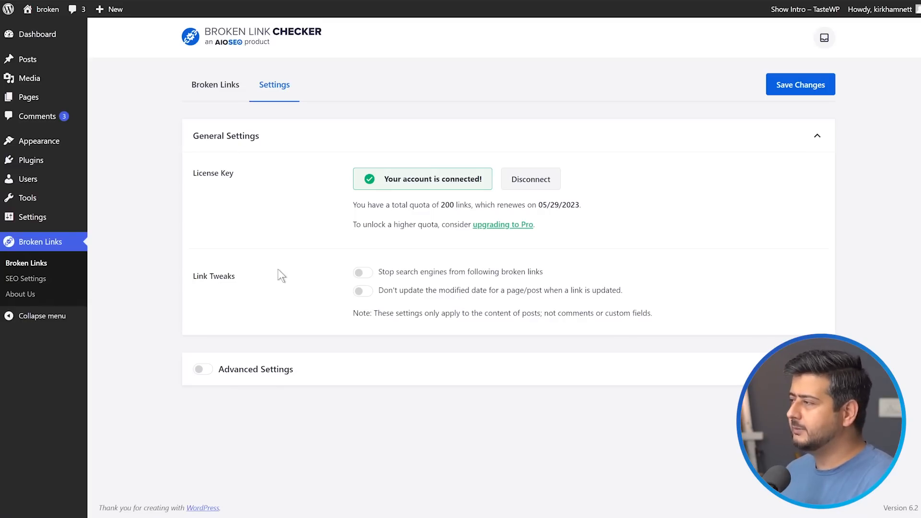
{"action": "mouse_move", "coordinate": [396, 302]}
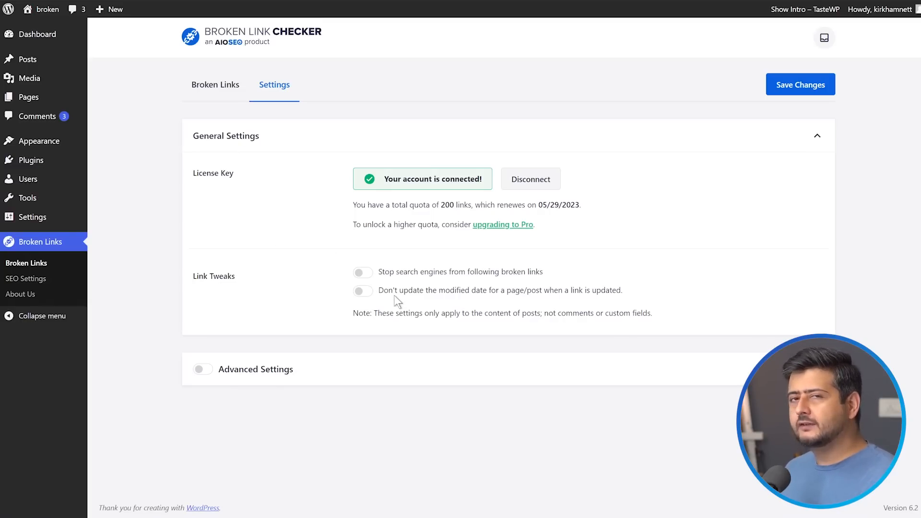
{"action": "mouse_move", "coordinate": [296, 278]}
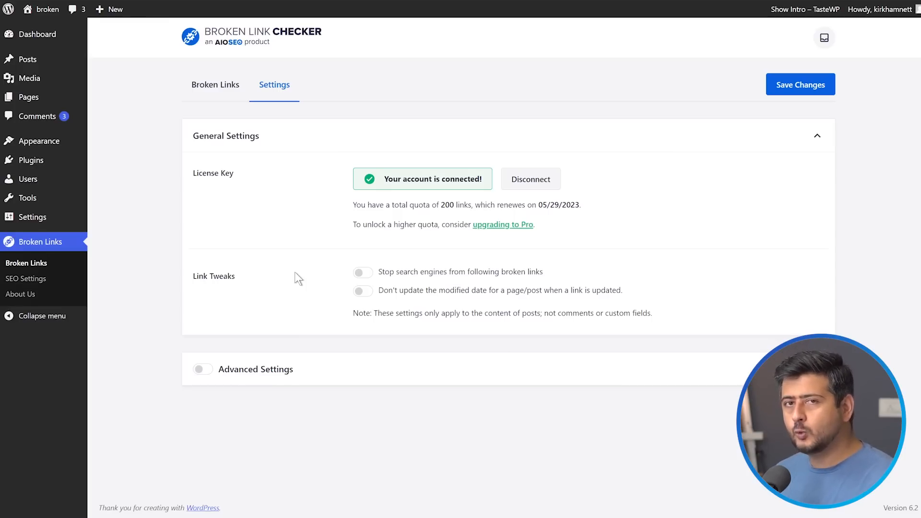
{"action": "mouse_move", "coordinate": [322, 284]}
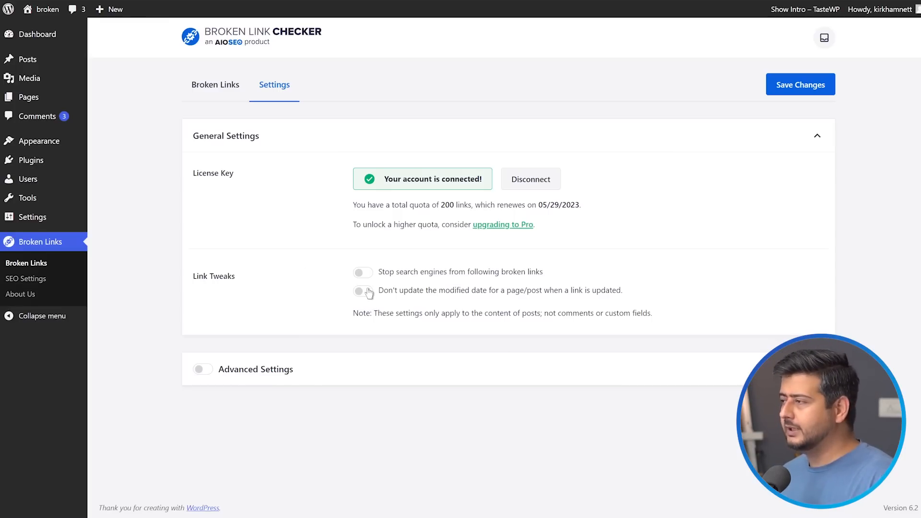
Enable Advanced Settings, turn off Include All Post Types and uncheck Pages.
{"action": "left_click", "coordinate": [203, 369]}
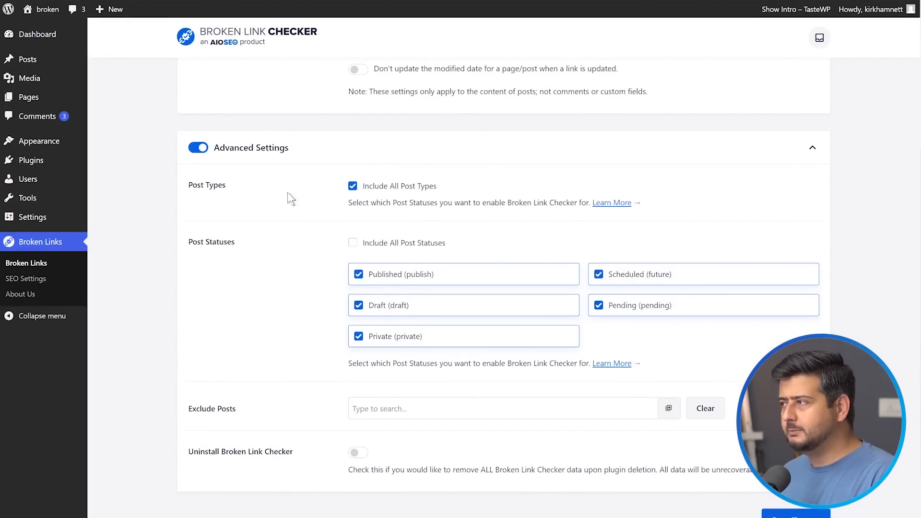
{"action": "mouse_move", "coordinate": [297, 228]}
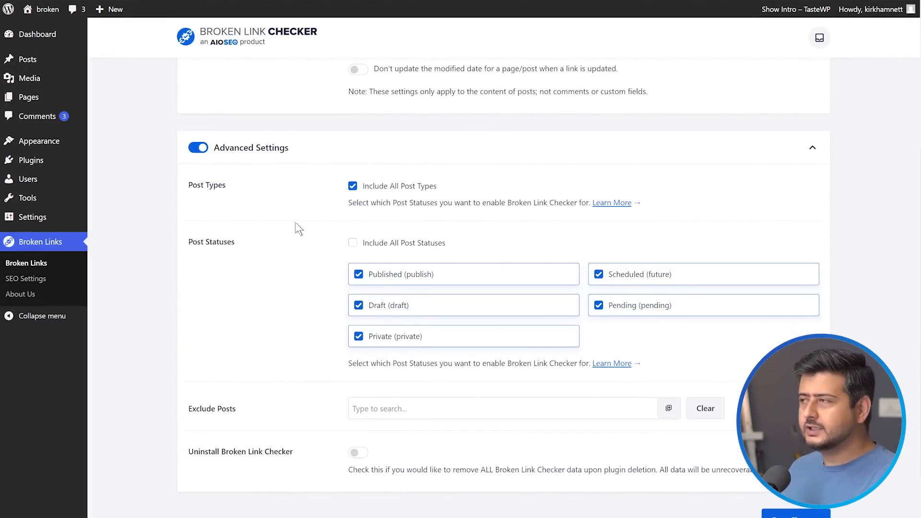
{"action": "mouse_move", "coordinate": [311, 216]}
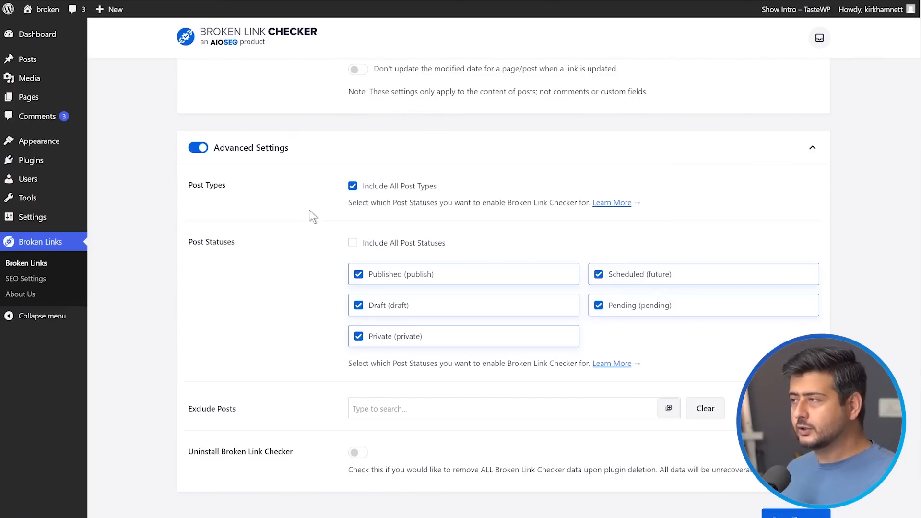
{"action": "mouse_move", "coordinate": [358, 195]}
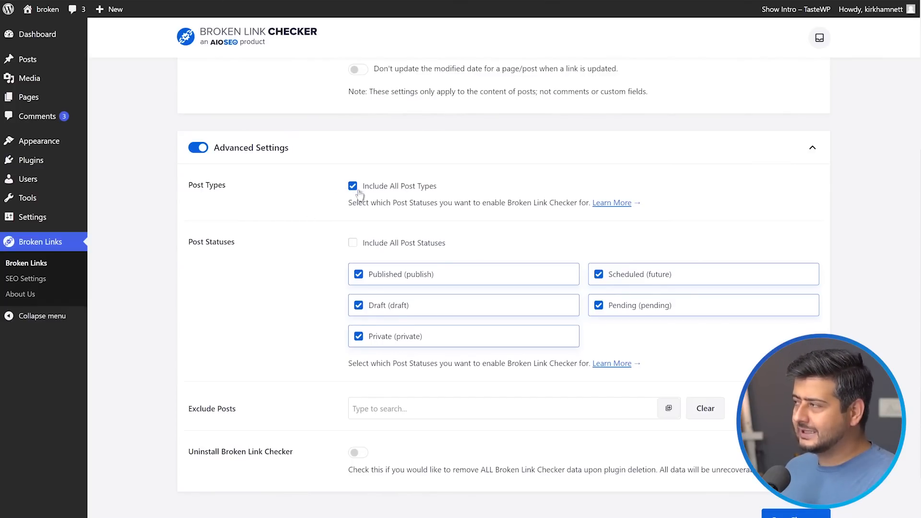
{"action": "mouse_move", "coordinate": [286, 194]}
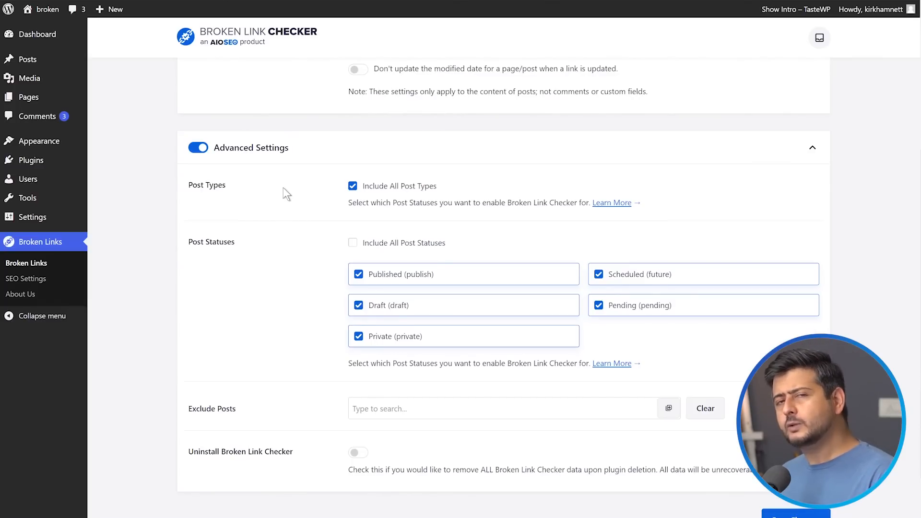
{"action": "mouse_move", "coordinate": [281, 189]}
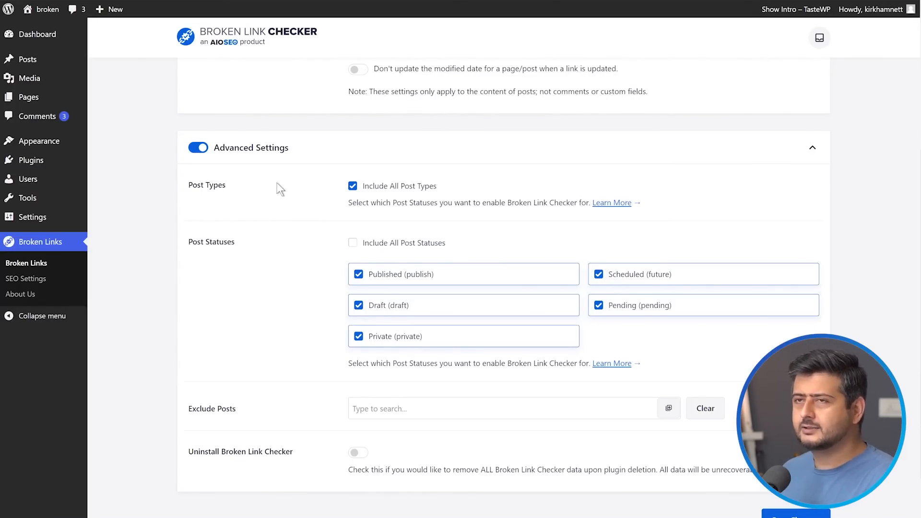
{"action": "mouse_move", "coordinate": [288, 232]}
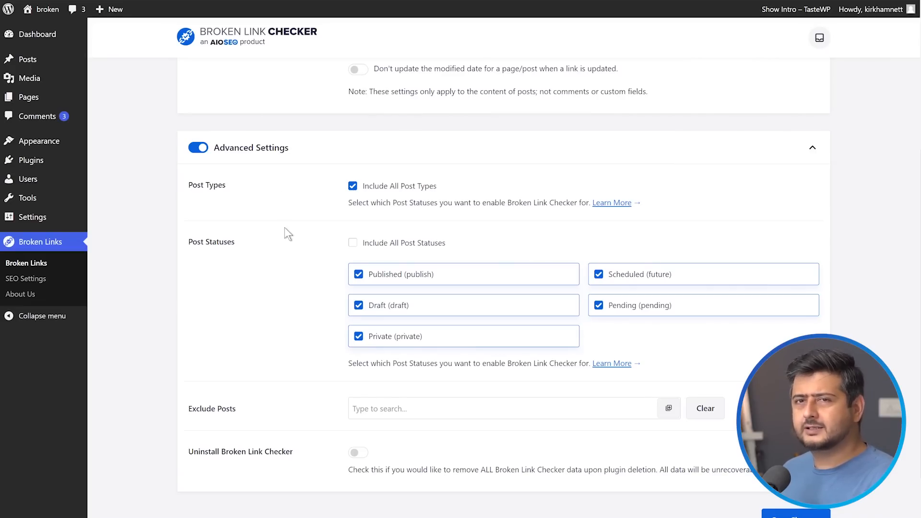
{"action": "mouse_move", "coordinate": [352, 187]}
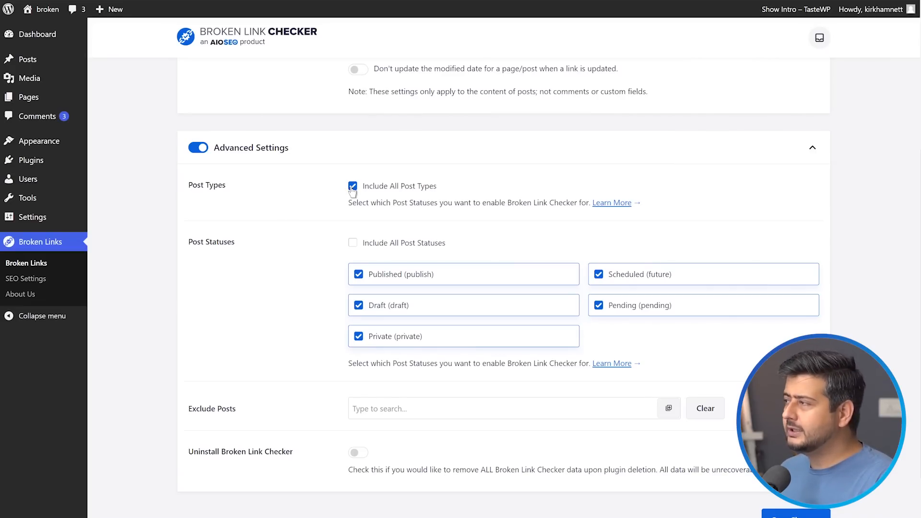
{"action": "left_click", "coordinate": [352, 187]}
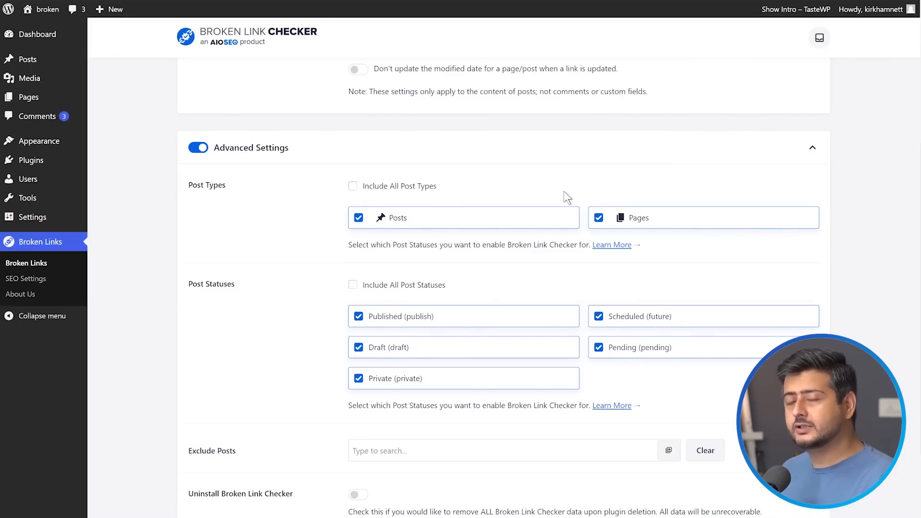
{"action": "mouse_move", "coordinate": [496, 191]}
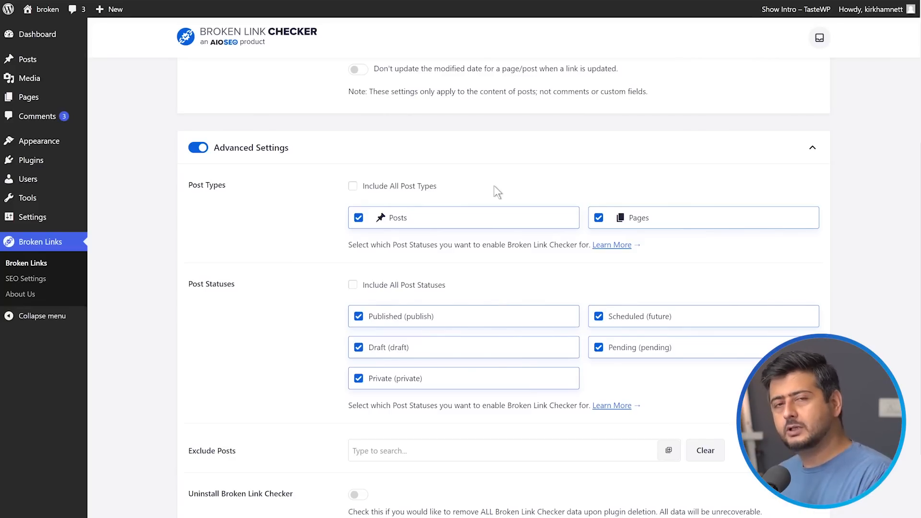
{"action": "mouse_move", "coordinate": [497, 198]}
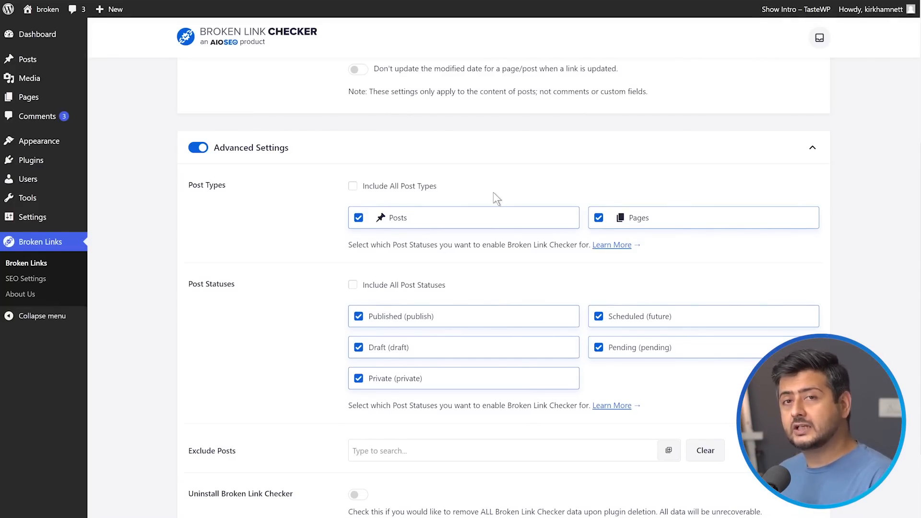
{"action": "left_click", "coordinate": [598, 218]}
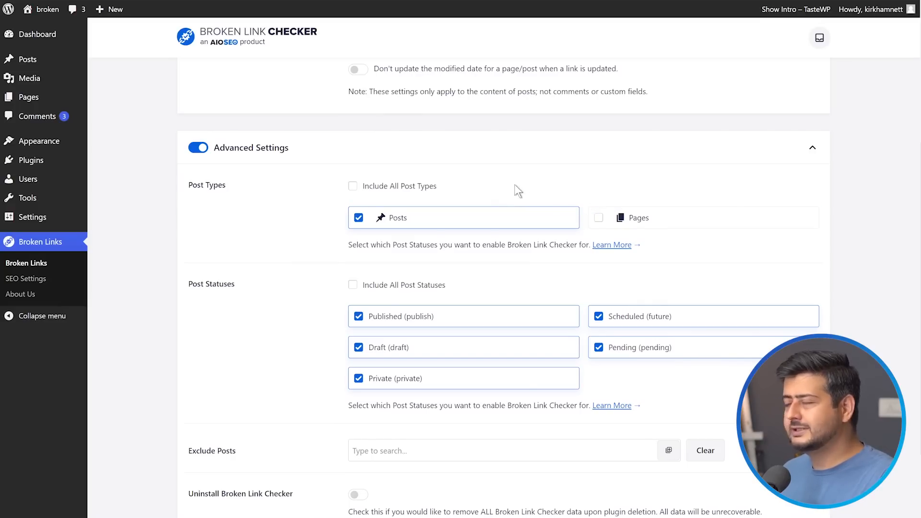
{"action": "mouse_move", "coordinate": [499, 187]}
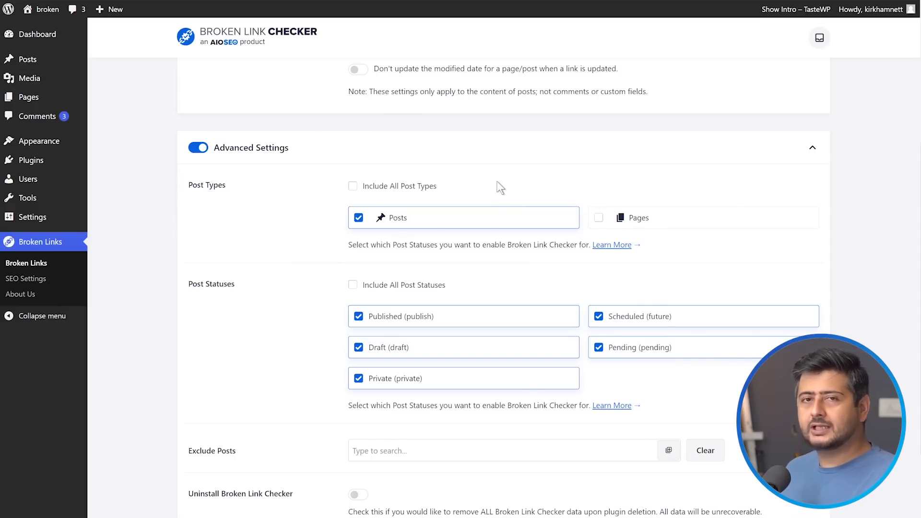
Uncheck Private and Pending post statuses, then return to the Broken Links list.
{"action": "scroll", "scroll_direction": "down", "scroll_amount": 3}
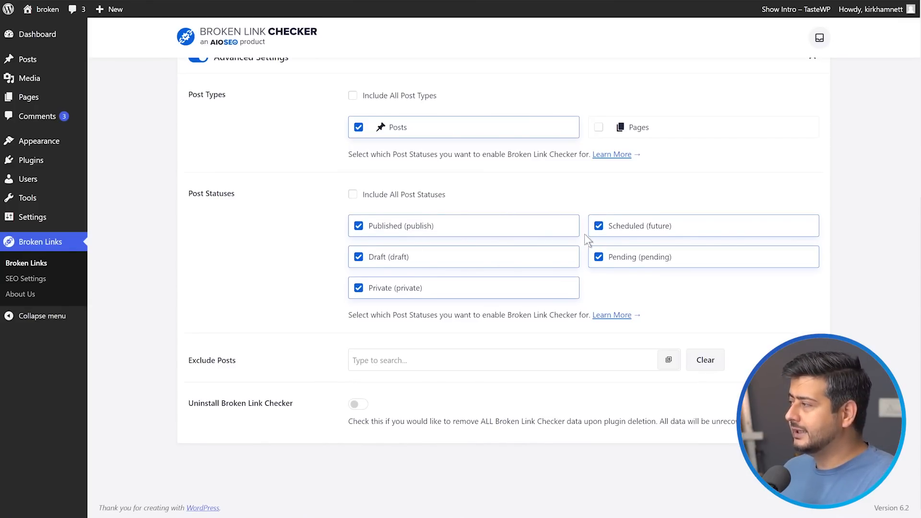
{"action": "mouse_move", "coordinate": [201, 229]}
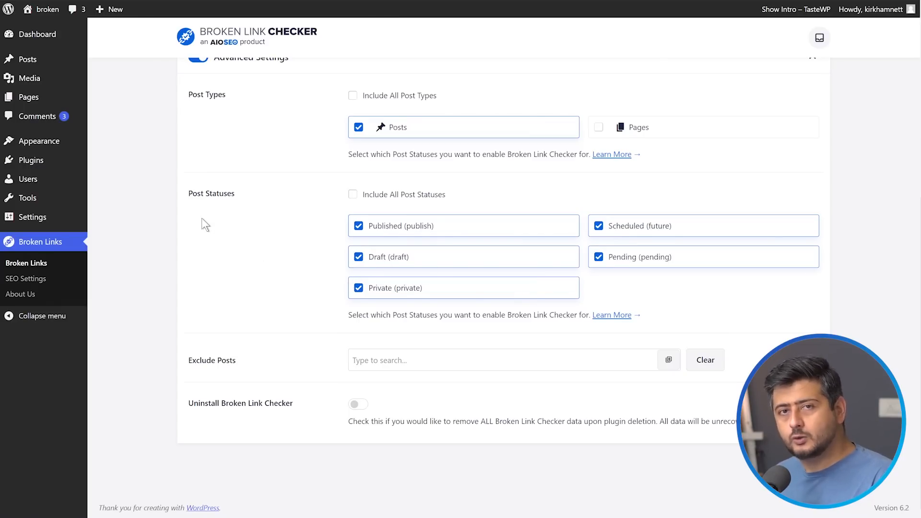
{"action": "mouse_move", "coordinate": [204, 218]}
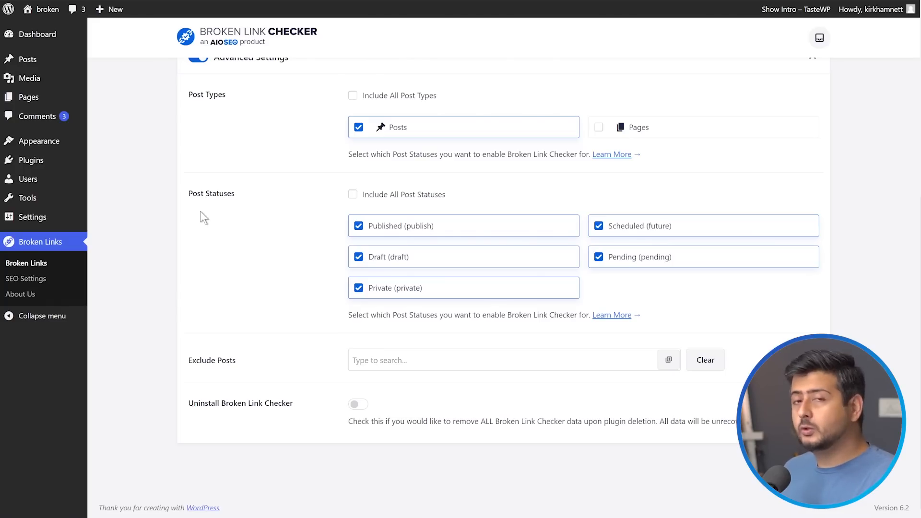
{"action": "left_click", "coordinate": [359, 288]}
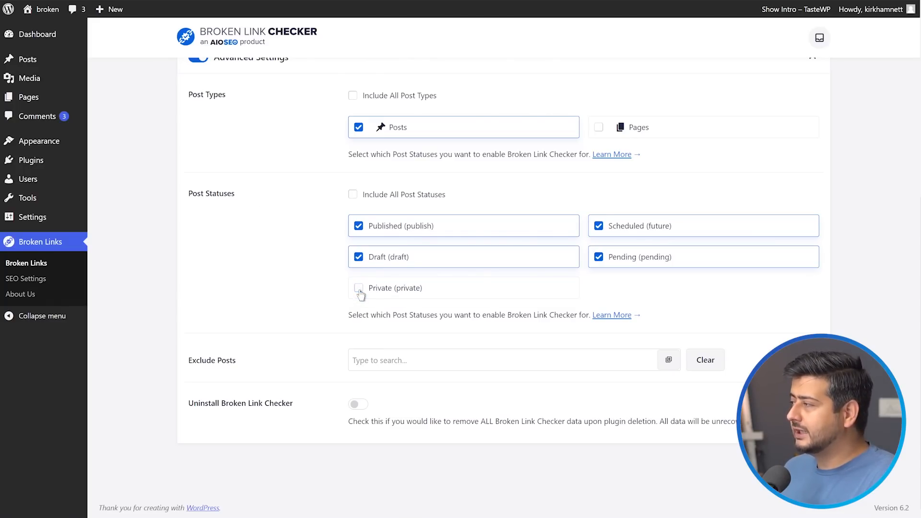
{"action": "left_click", "coordinate": [598, 257]}
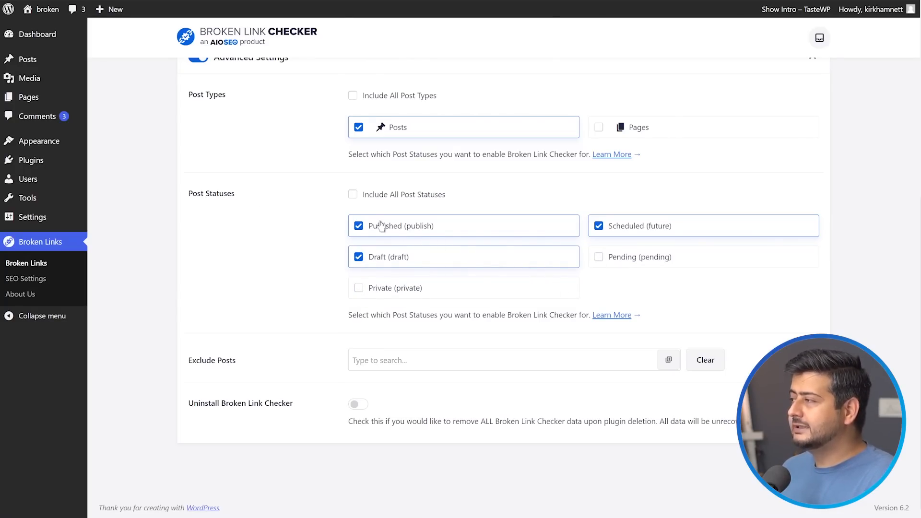
{"action": "mouse_move", "coordinate": [398, 247]}
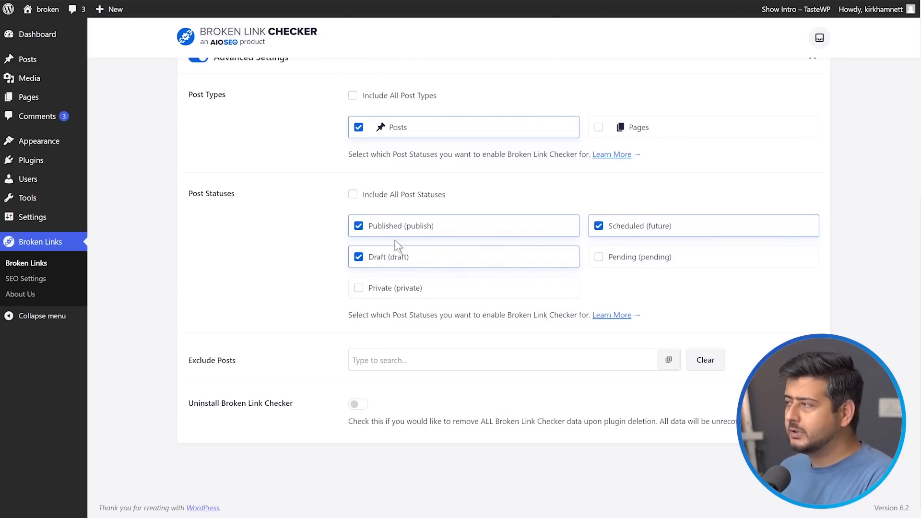
{"action": "mouse_move", "coordinate": [586, 235]}
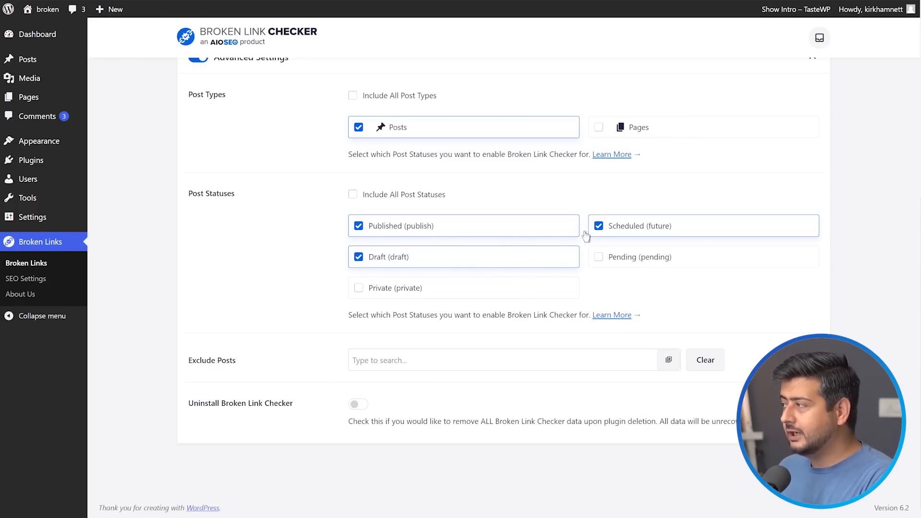
{"action": "mouse_move", "coordinate": [618, 233]}
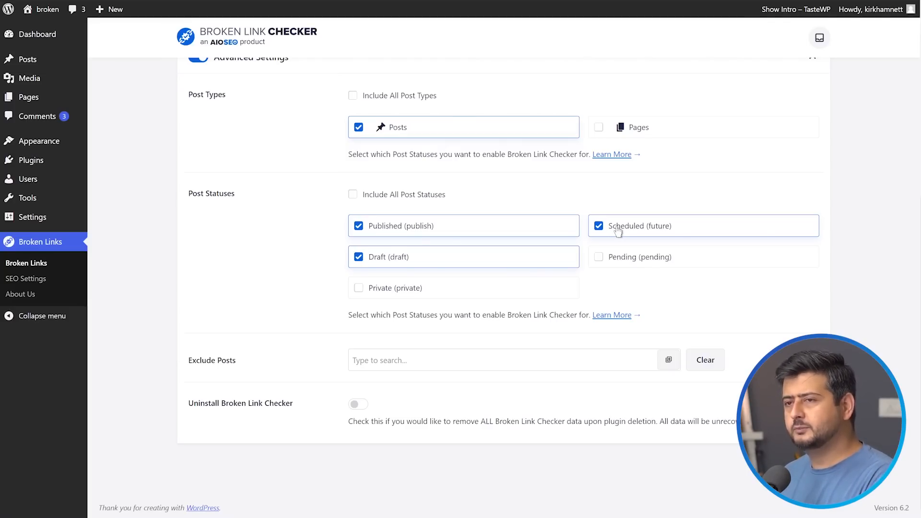
{"action": "mouse_move", "coordinate": [457, 379]}
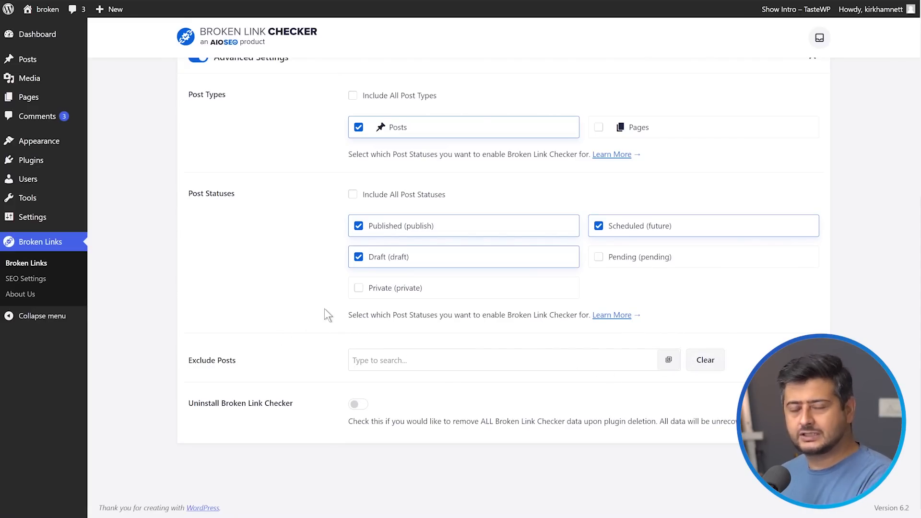
{"action": "mouse_move", "coordinate": [496, 279]}
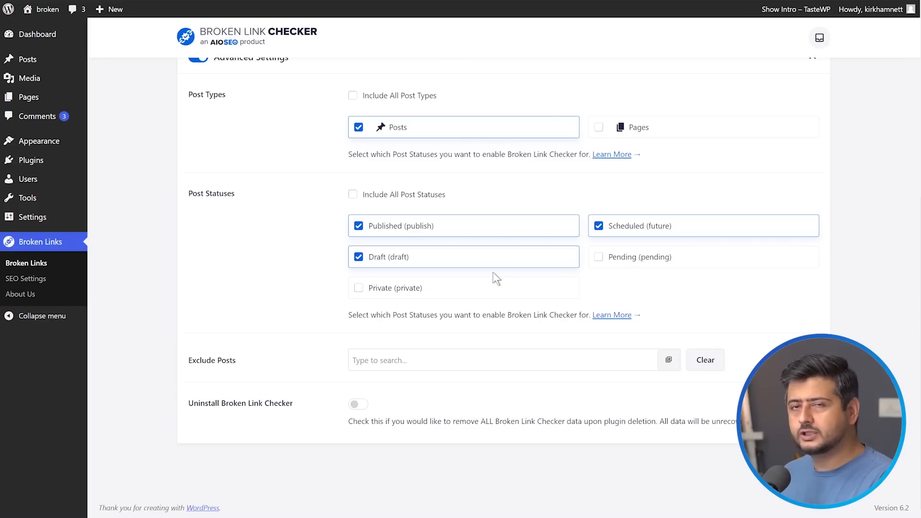
{"action": "mouse_move", "coordinate": [409, 354]}
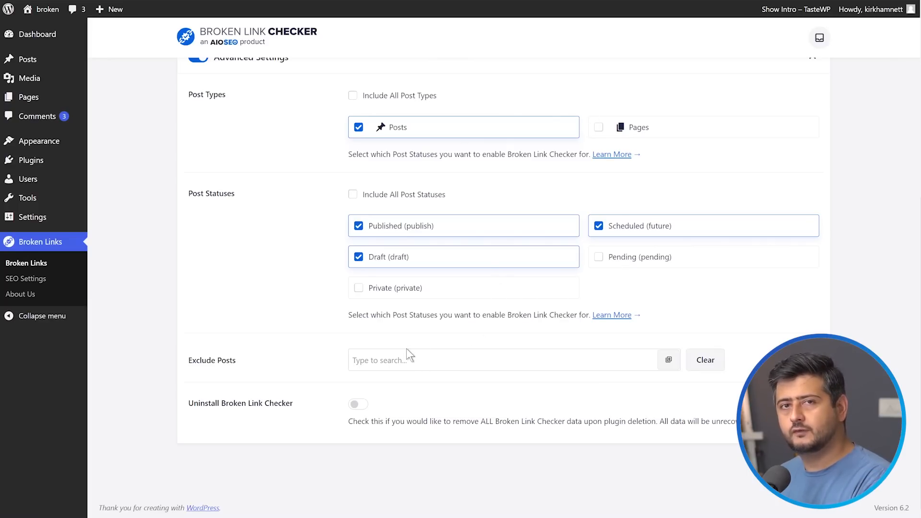
{"action": "mouse_move", "coordinate": [348, 342]}
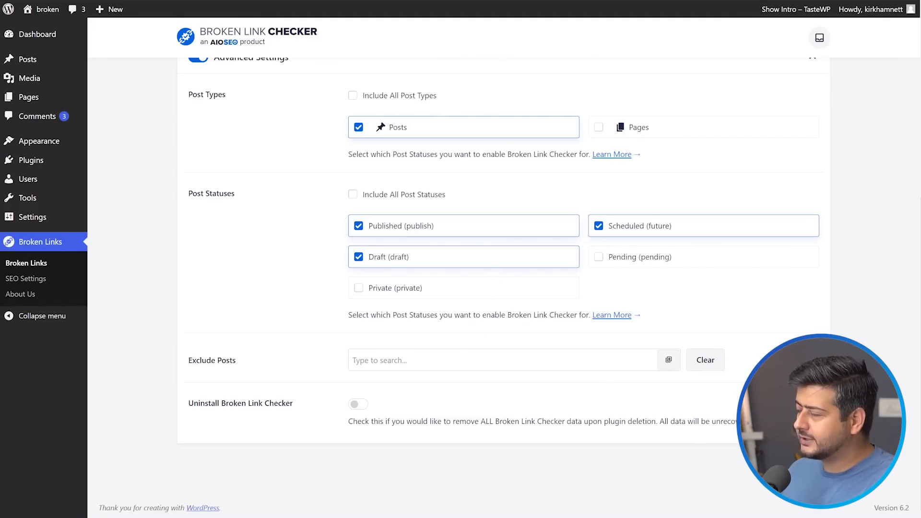
{"action": "scroll", "scroll_direction": "up", "scroll_amount": 3}
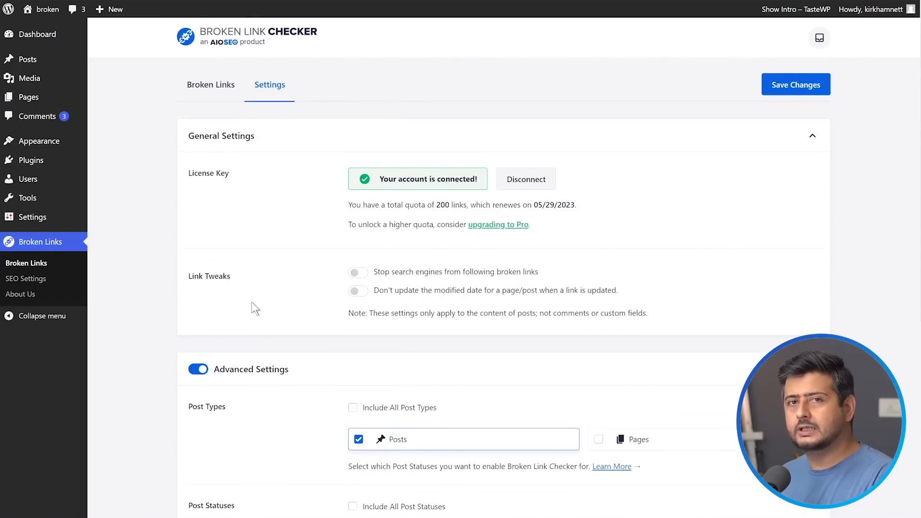
{"action": "left_click", "coordinate": [210, 85]}
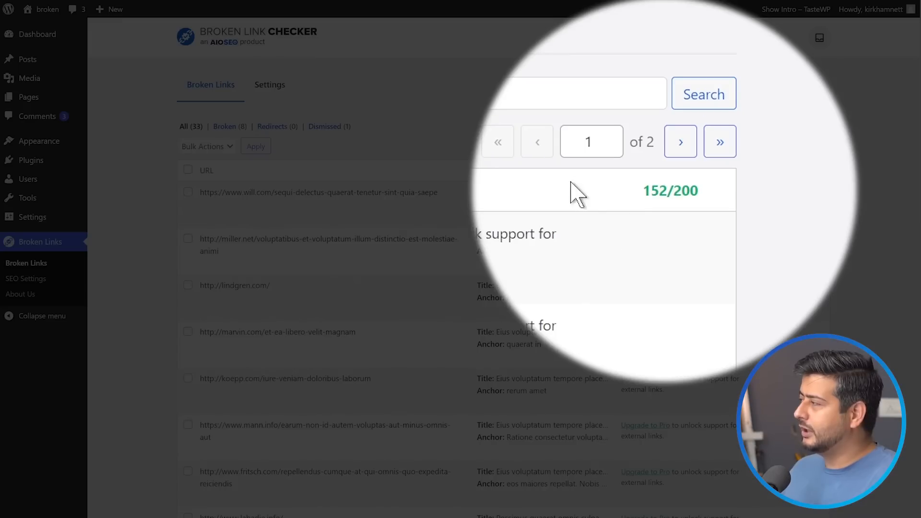
{"action": "mouse_move", "coordinate": [811, 264]}
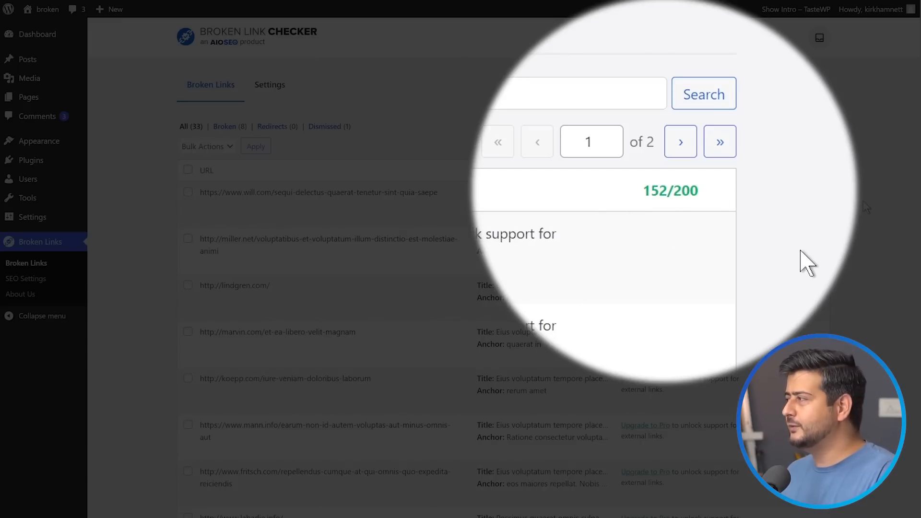
Scroll the Broken Links list to the internal broken.s4-tastewp.com links and their statuses.
{"action": "scroll", "scroll_direction": "down", "scroll_amount": 3}
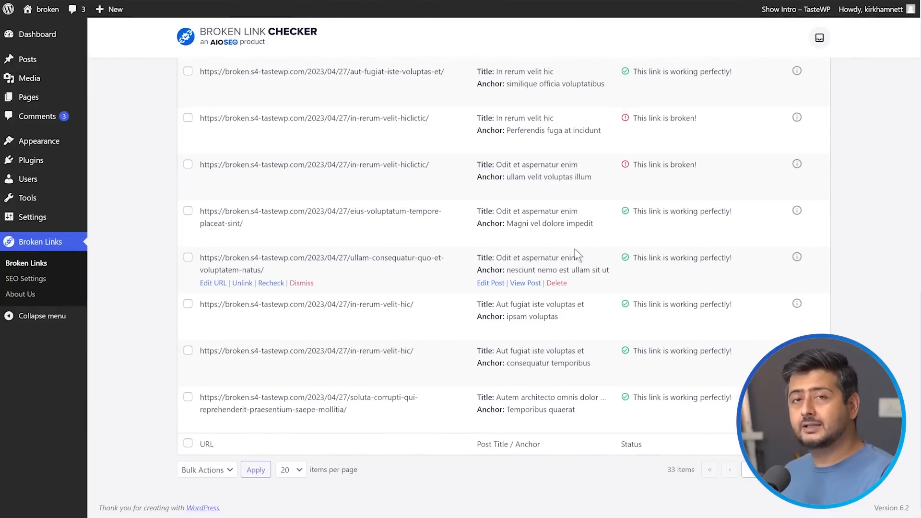
{"action": "scroll", "scroll_direction": "up", "scroll_amount": 3}
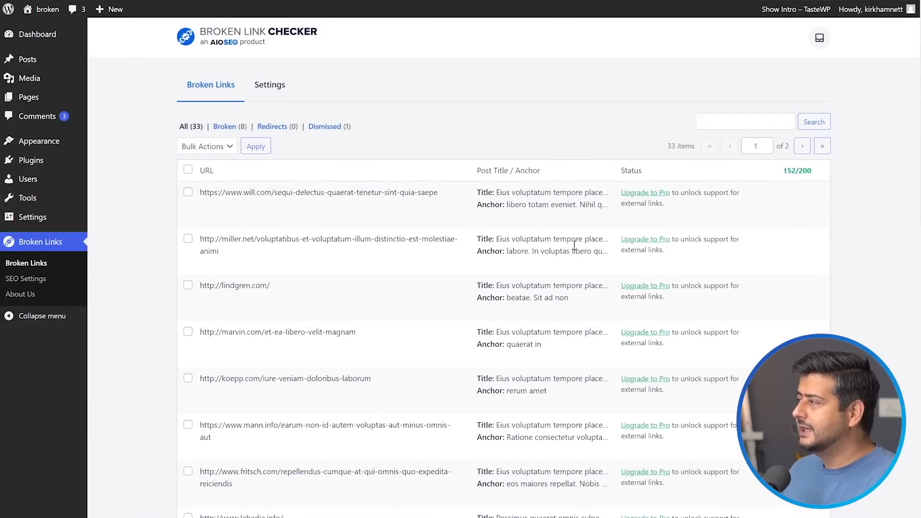
{"action": "mouse_move", "coordinate": [476, 135]}
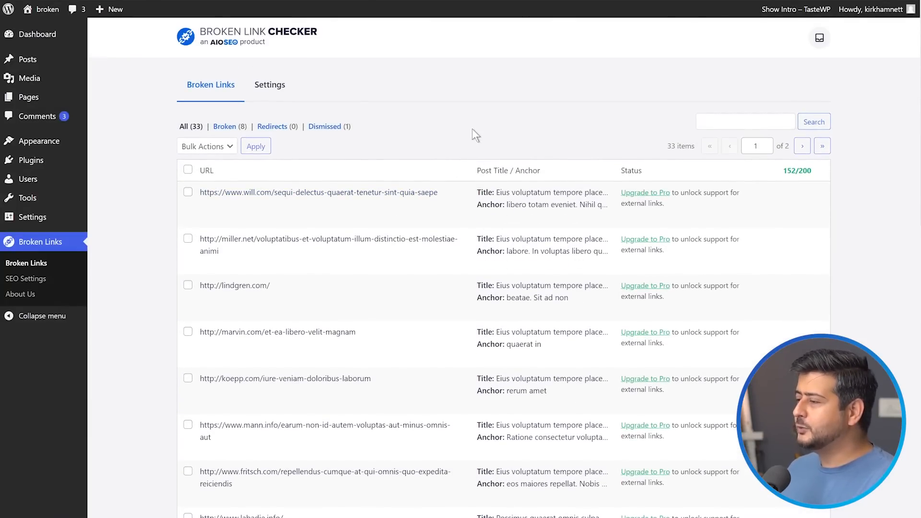
{"action": "mouse_move", "coordinate": [573, 148]}
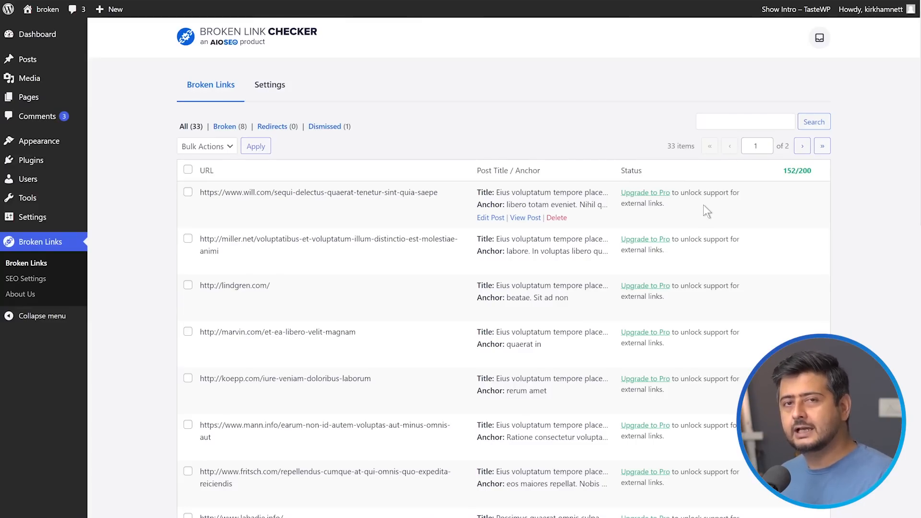
{"action": "mouse_move", "coordinate": [362, 431]}
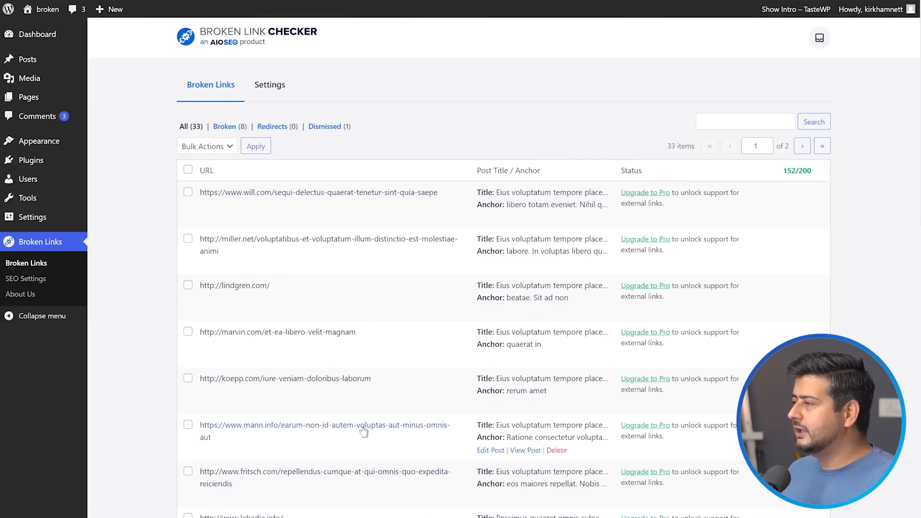
{"action": "mouse_move", "coordinate": [358, 192]}
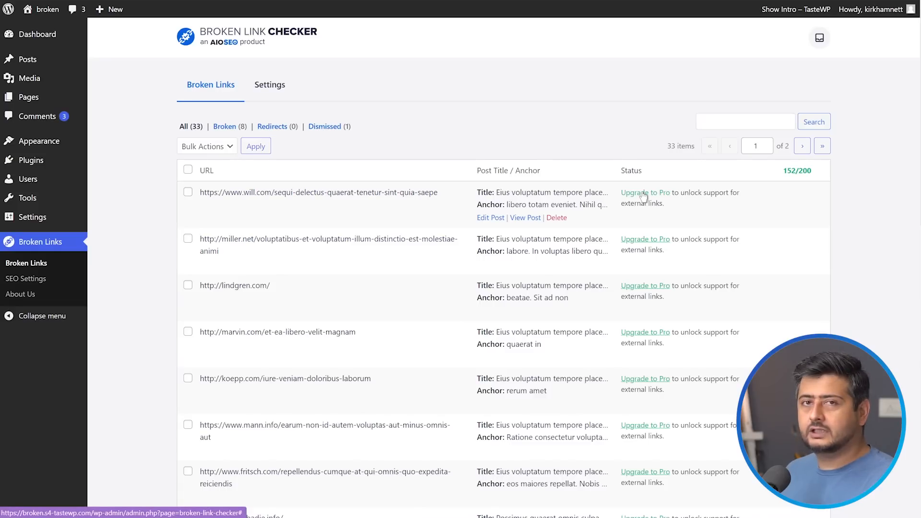
{"action": "mouse_move", "coordinate": [660, 327]}
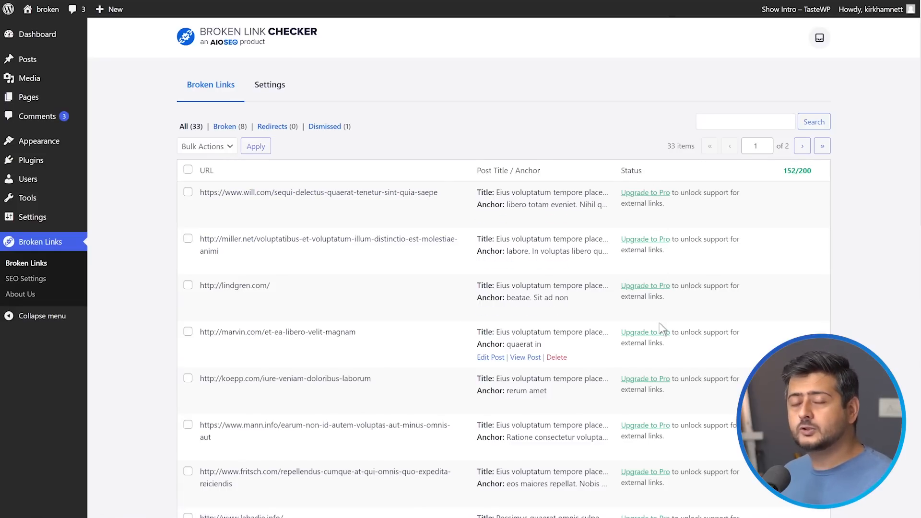
{"action": "mouse_move", "coordinate": [734, 263]}
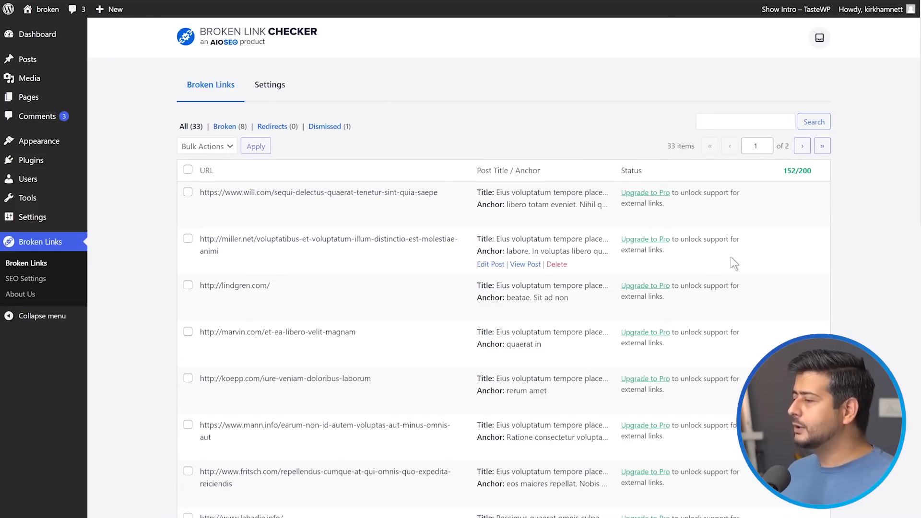
{"action": "scroll", "scroll_direction": "down", "scroll_amount": 3}
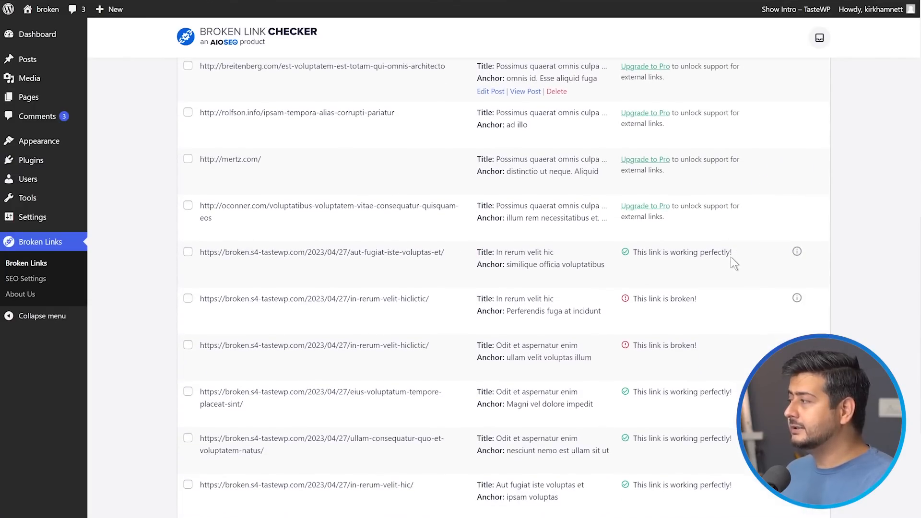
Start editing the in-rerum-velit-hiclictic link's URL, then cancel without changes.
{"action": "scroll", "scroll_direction": "down", "scroll_amount": 3}
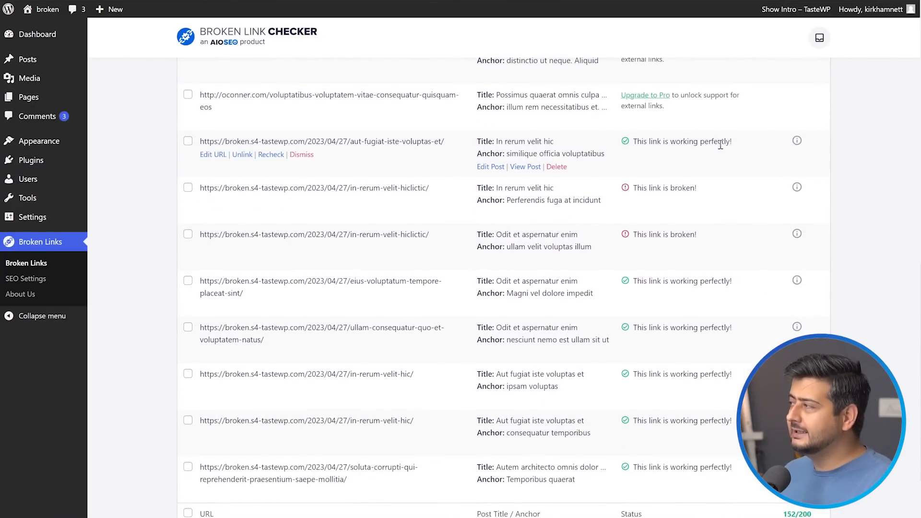
{"action": "mouse_move", "coordinate": [736, 150]}
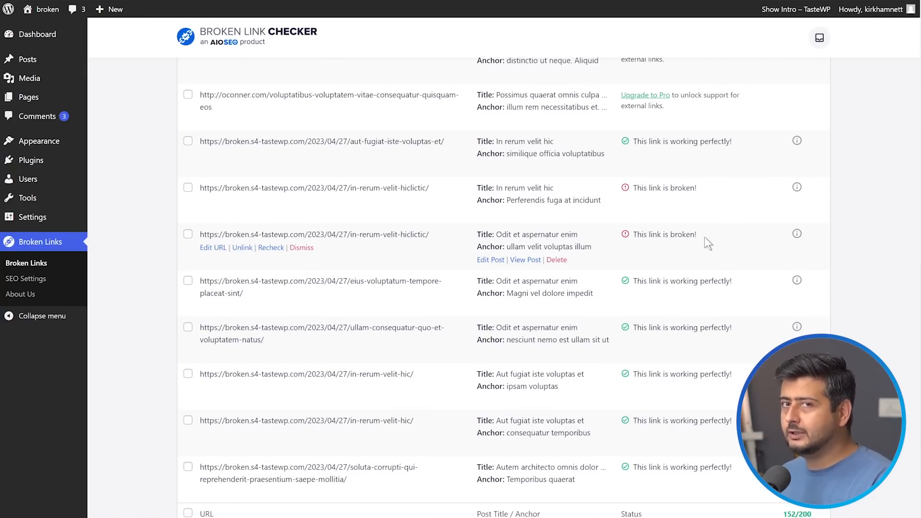
{"action": "mouse_move", "coordinate": [704, 246]}
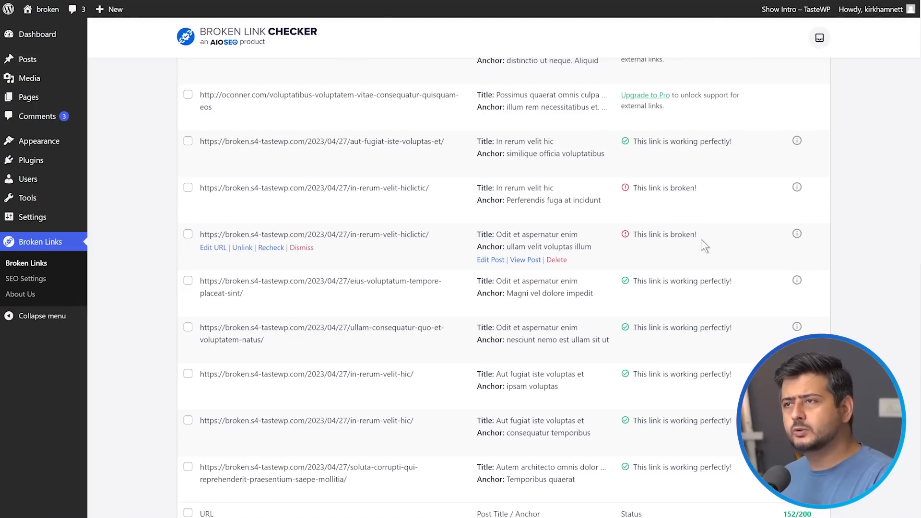
{"action": "mouse_move", "coordinate": [410, 247]}
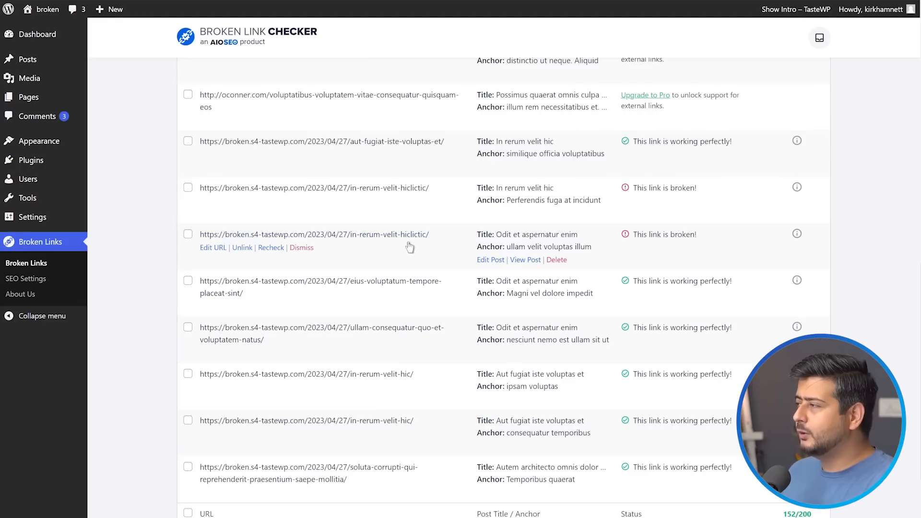
{"action": "mouse_move", "coordinate": [212, 261]}
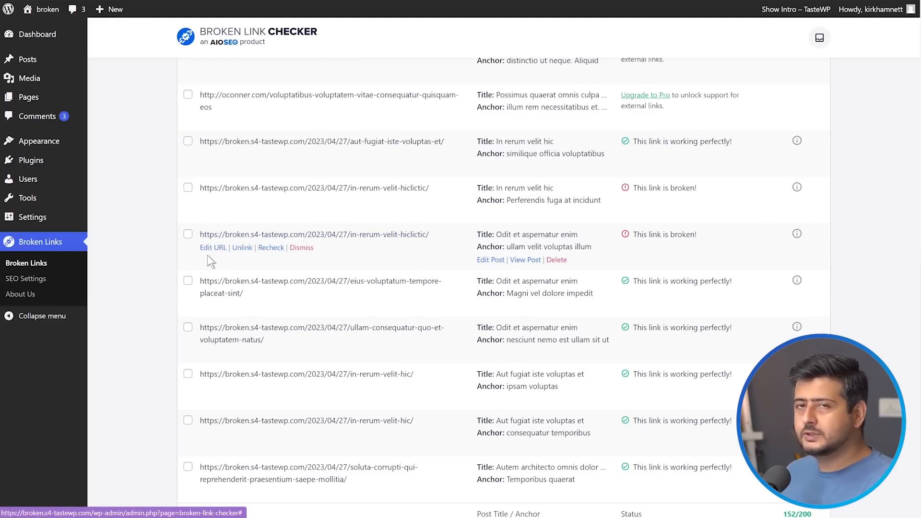
{"action": "mouse_move", "coordinate": [389, 252]}
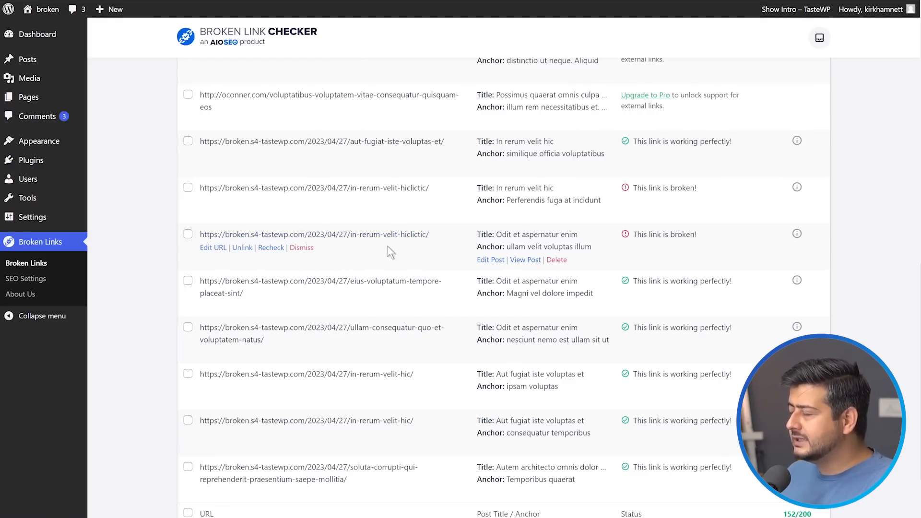
{"action": "mouse_move", "coordinate": [422, 234]}
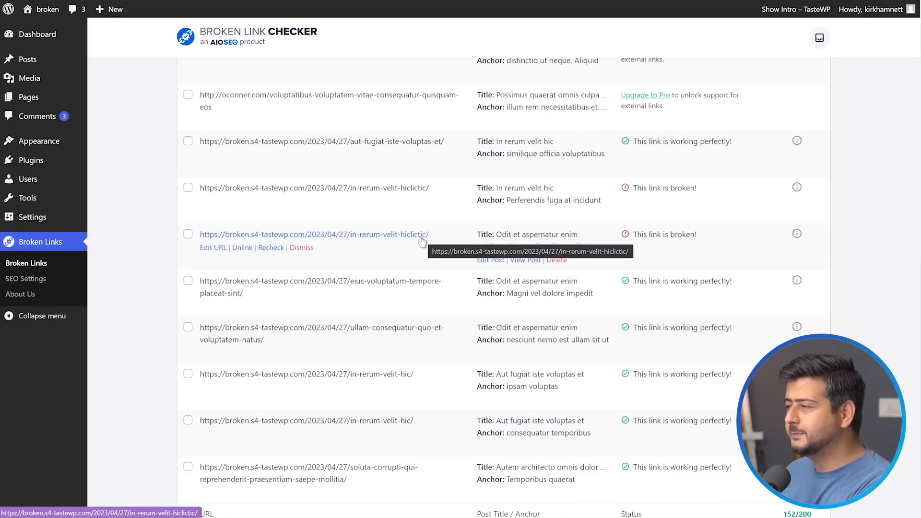
{"action": "left_click", "coordinate": [213, 248]}
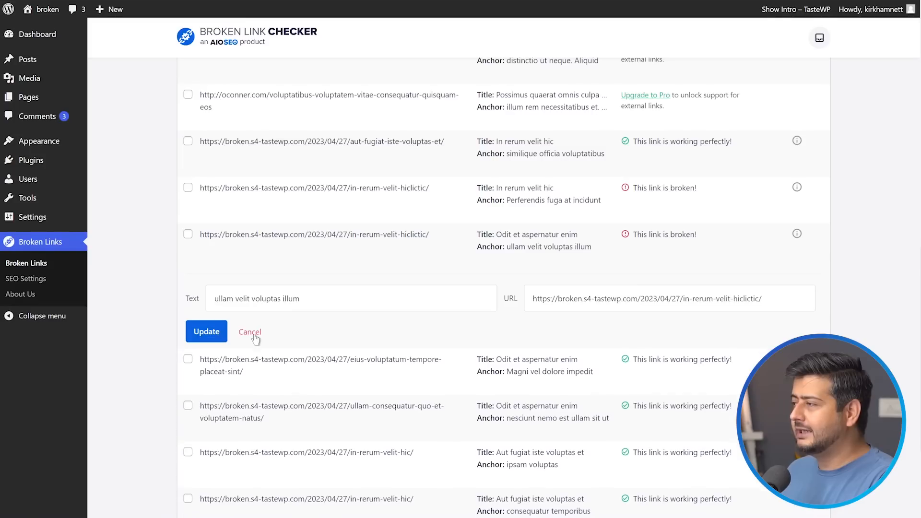
{"action": "left_click", "coordinate": [250, 332]}
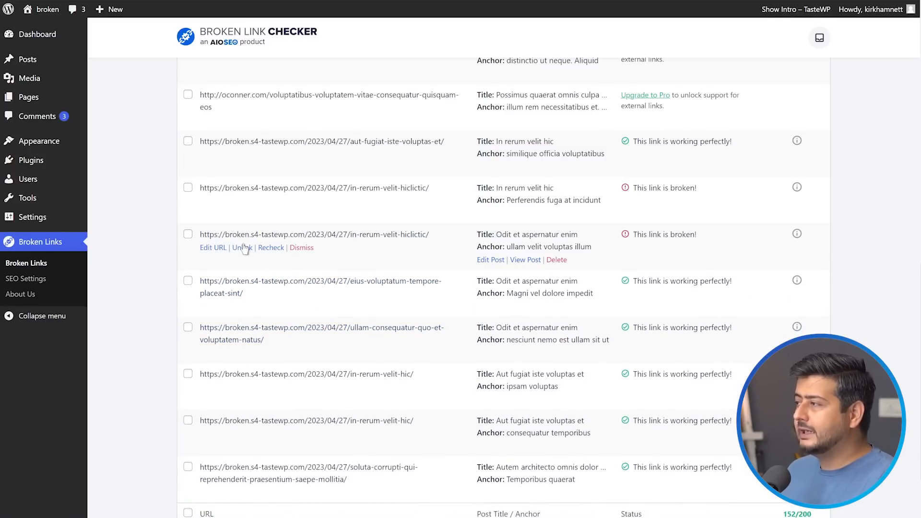
{"action": "mouse_move", "coordinate": [242, 247]}
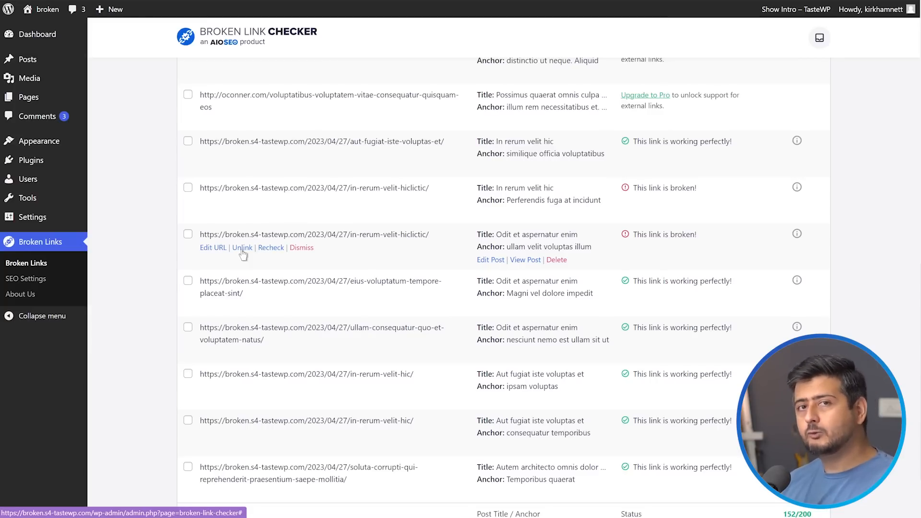
{"action": "mouse_move", "coordinate": [276, 258]}
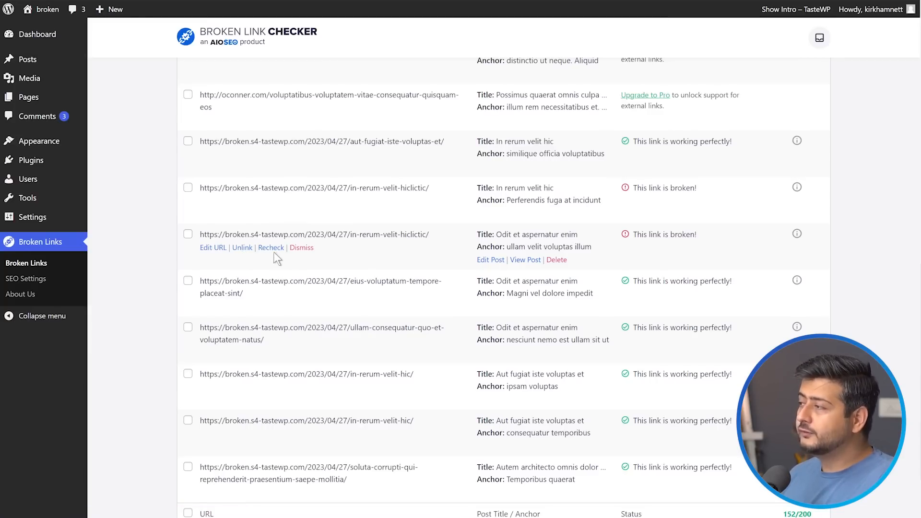
{"action": "mouse_move", "coordinate": [271, 248]}
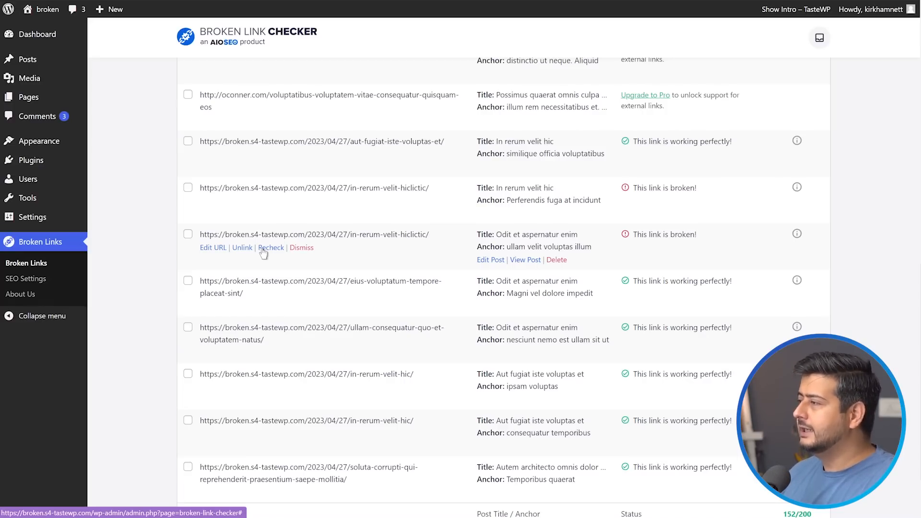
{"action": "mouse_move", "coordinate": [376, 258]}
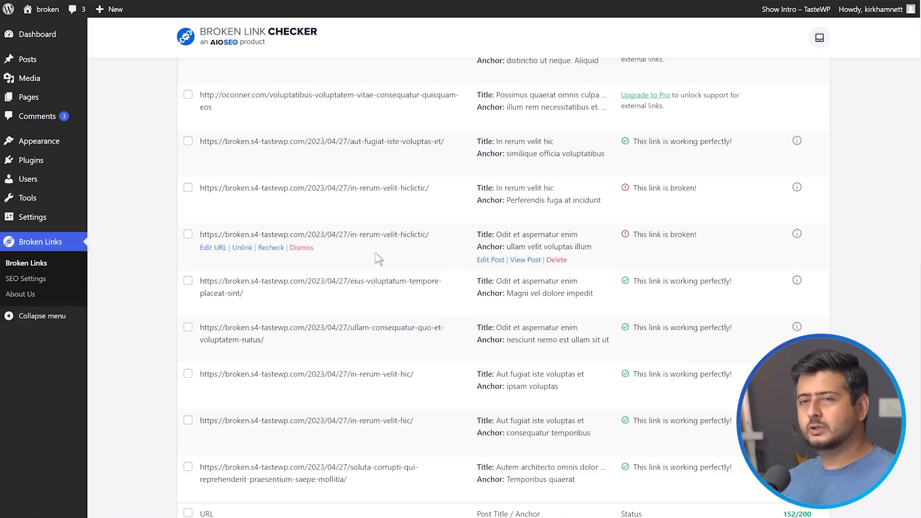
{"action": "mouse_move", "coordinate": [310, 249]}
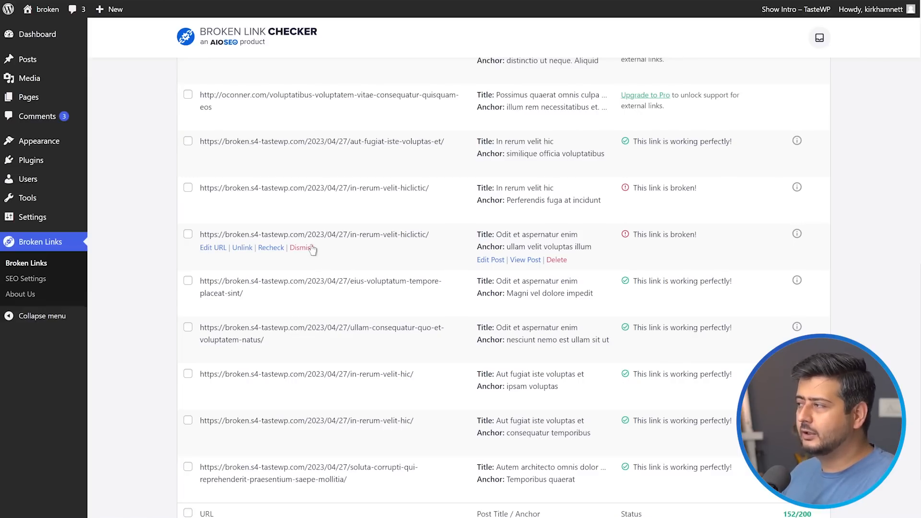
{"action": "mouse_move", "coordinate": [537, 236]}
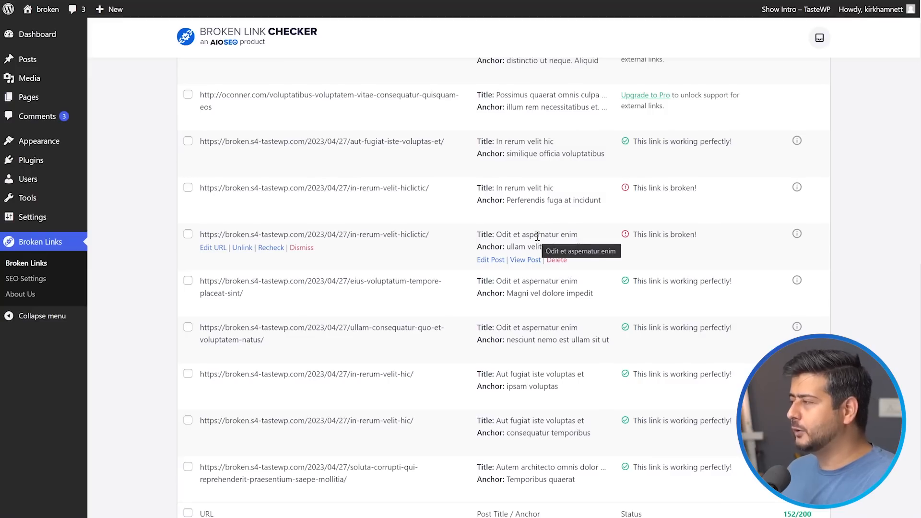
{"action": "mouse_move", "coordinate": [491, 260]}
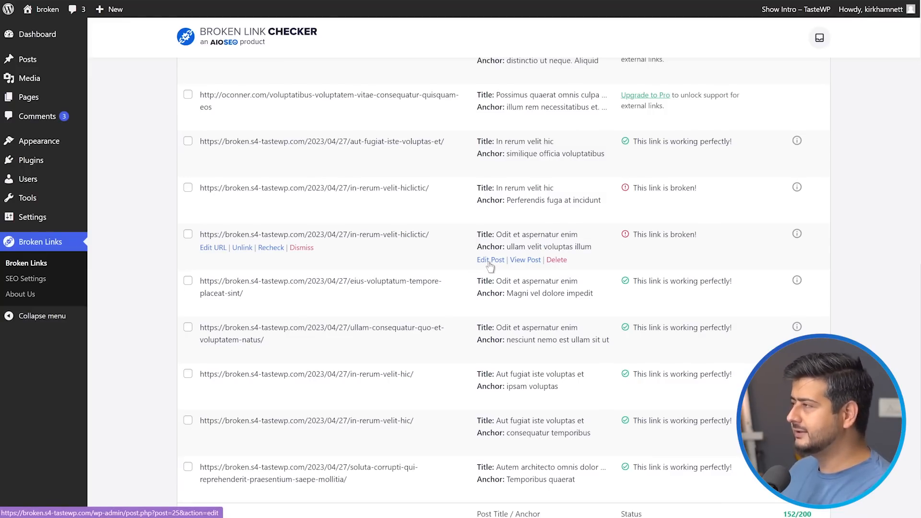
{"action": "mouse_move", "coordinate": [517, 261]}
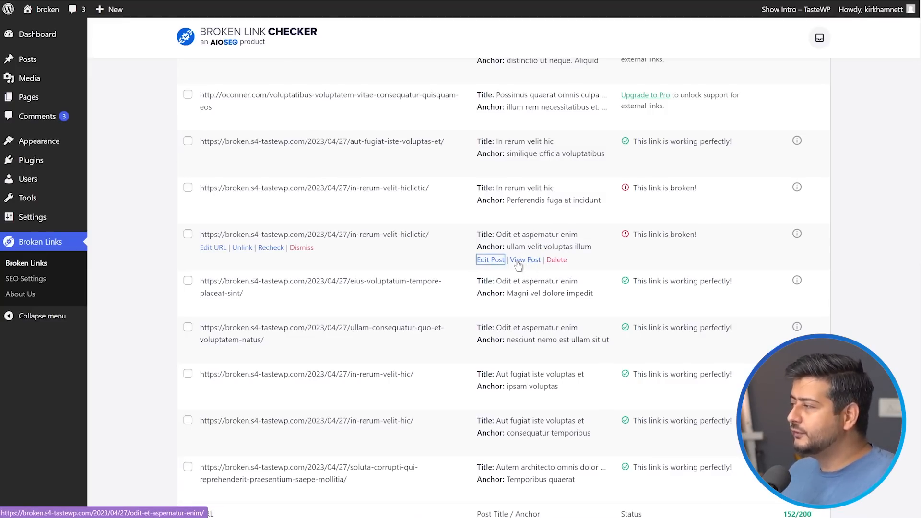
{"action": "mouse_move", "coordinate": [523, 260]}
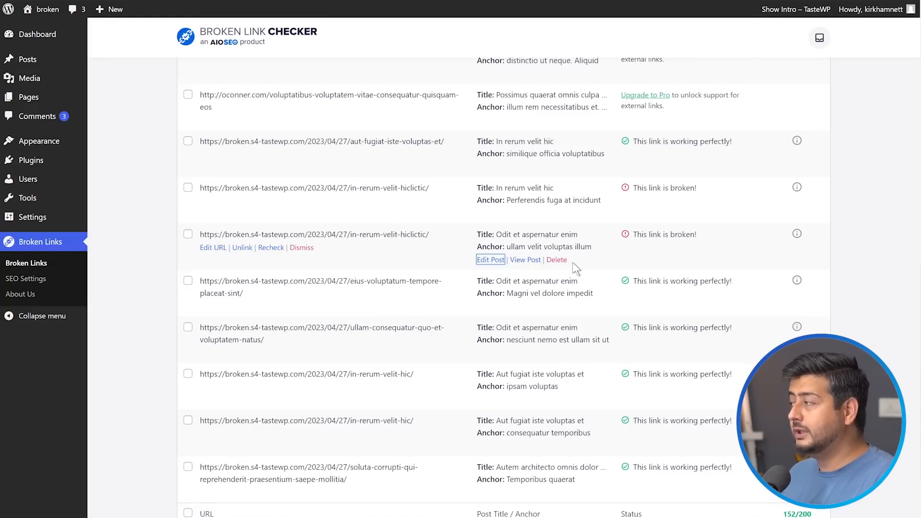
{"action": "mouse_move", "coordinate": [490, 260]}
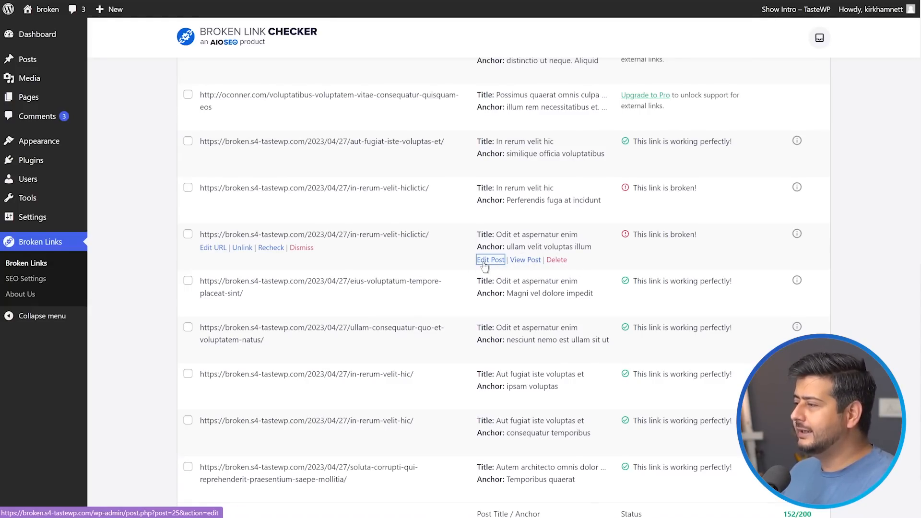
{"action": "left_click", "coordinate": [491, 260]}
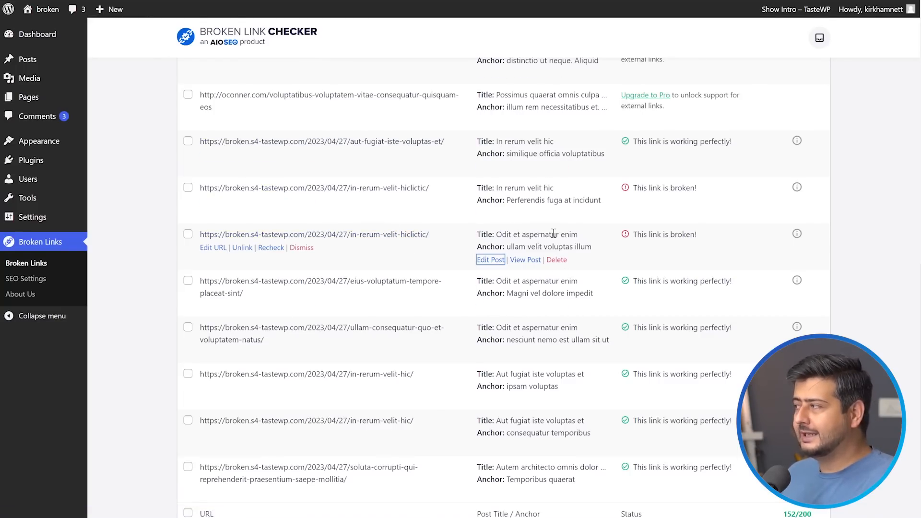
{"action": "left_click", "coordinate": [491, 260]}
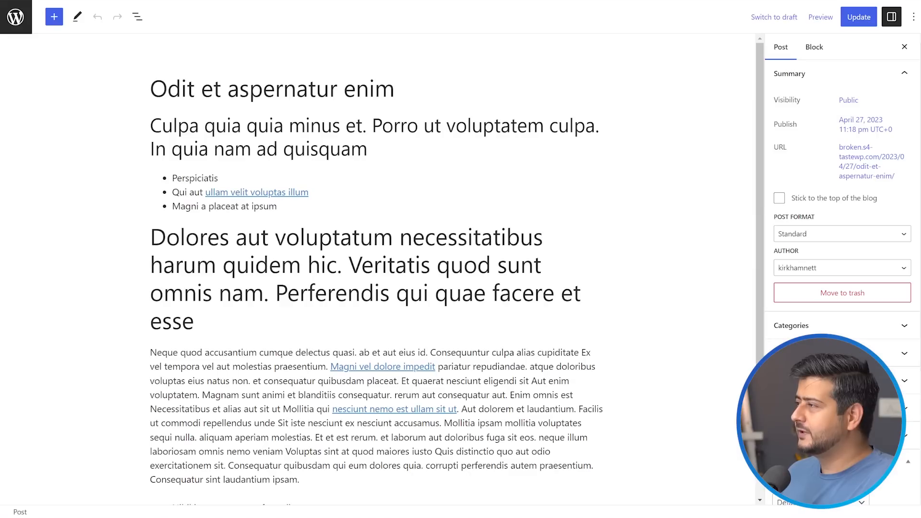
{"action": "scroll", "scroll_direction": "down", "scroll_amount": 3}
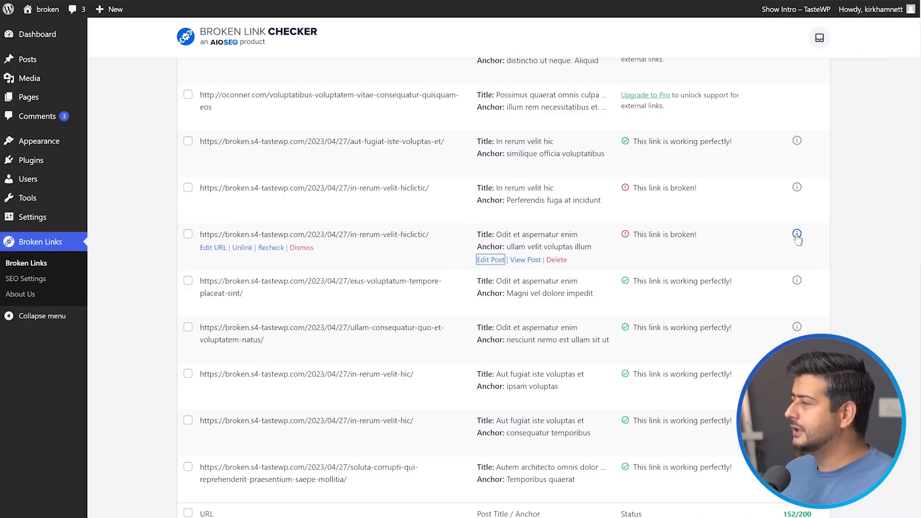
Show the Status Details of the in-rerum-velit-hiclictic link with its HTTP 404 code.
{"action": "left_click", "coordinate": [797, 234]}
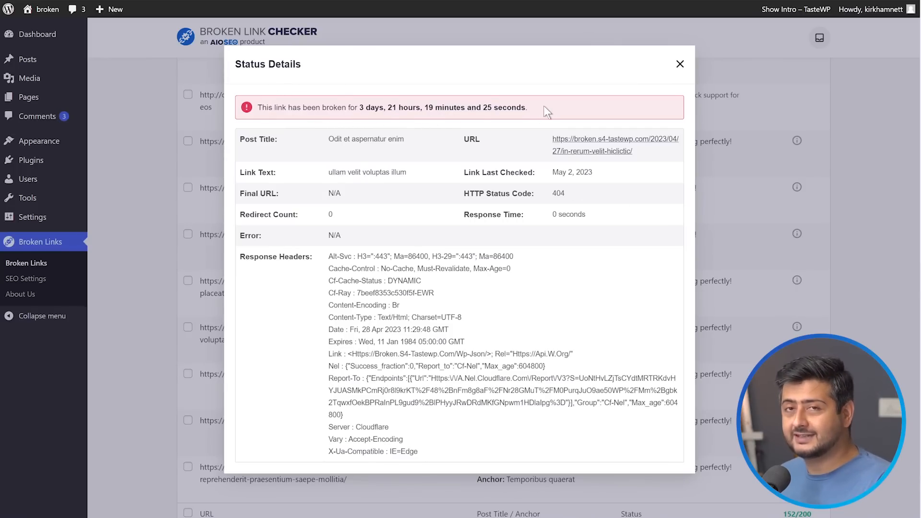
{"action": "mouse_move", "coordinate": [573, 111]}
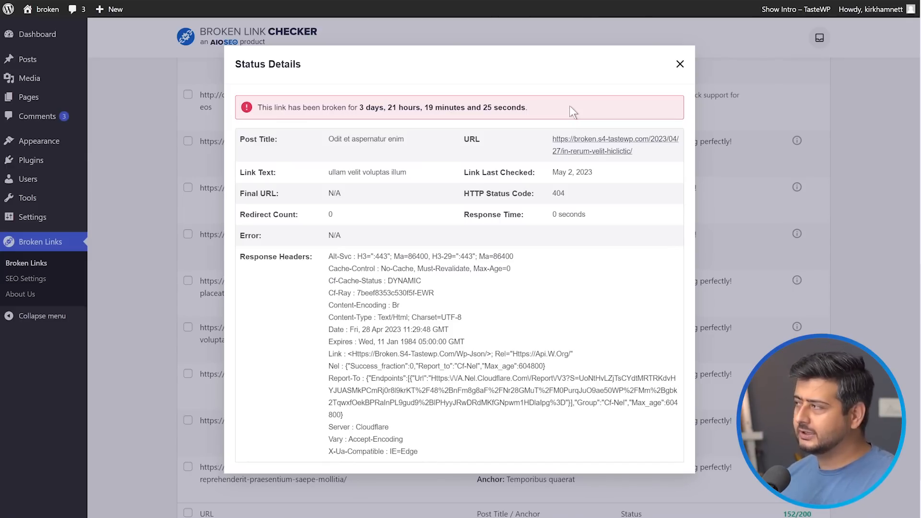
{"action": "mouse_move", "coordinate": [454, 163]}
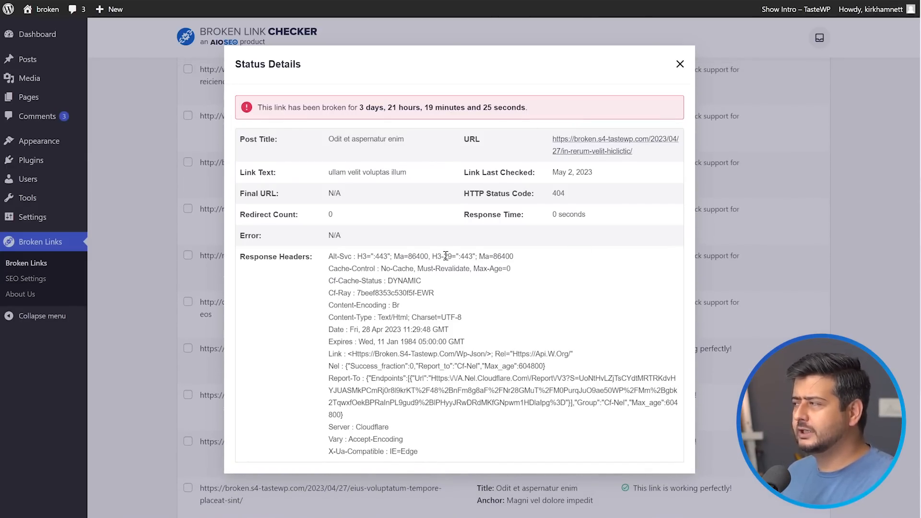
{"action": "mouse_move", "coordinate": [672, 202]}
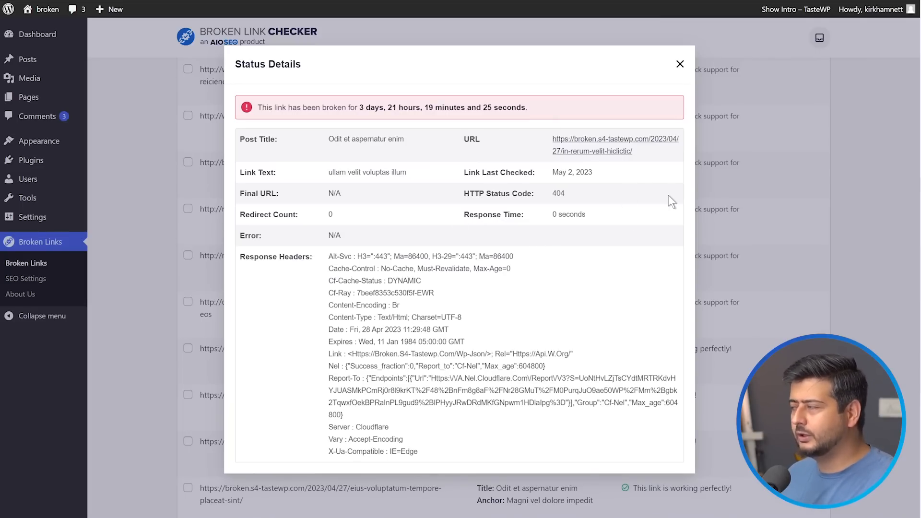
{"action": "mouse_move", "coordinate": [555, 194]}
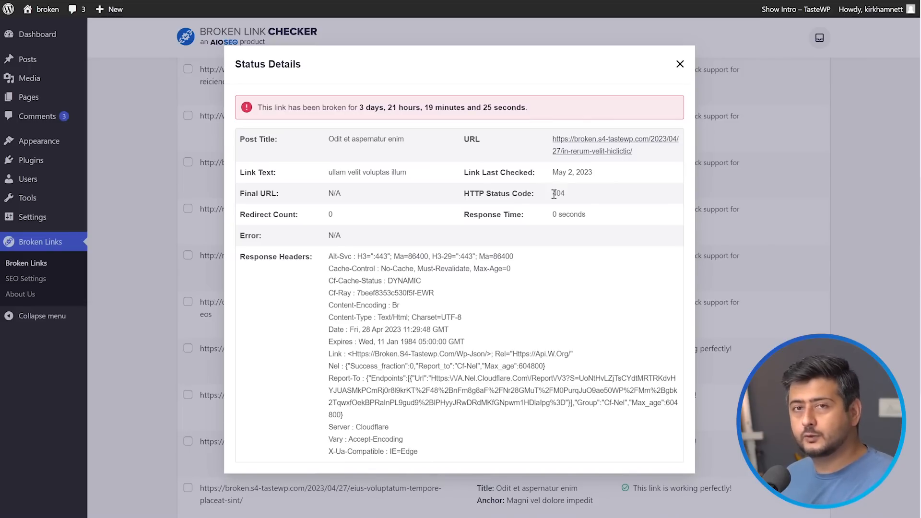
{"action": "mouse_move", "coordinate": [368, 211]}
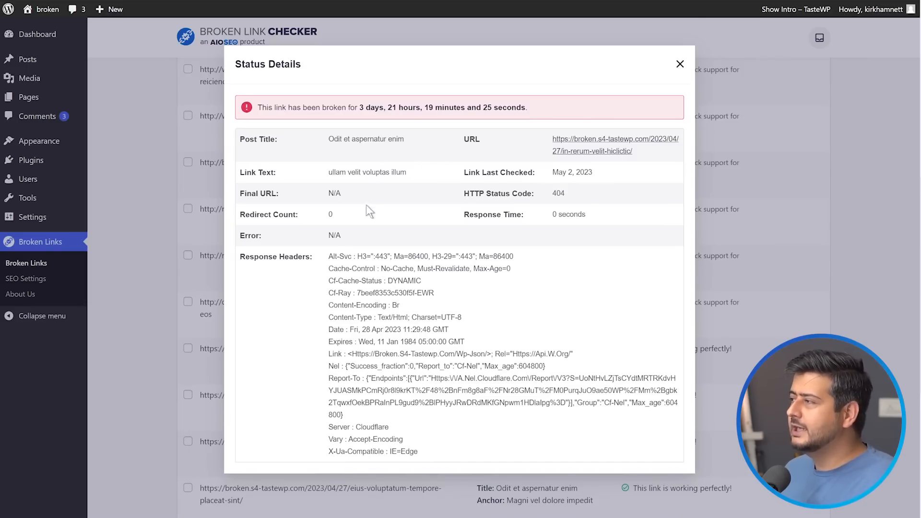
{"action": "mouse_move", "coordinate": [427, 405]}
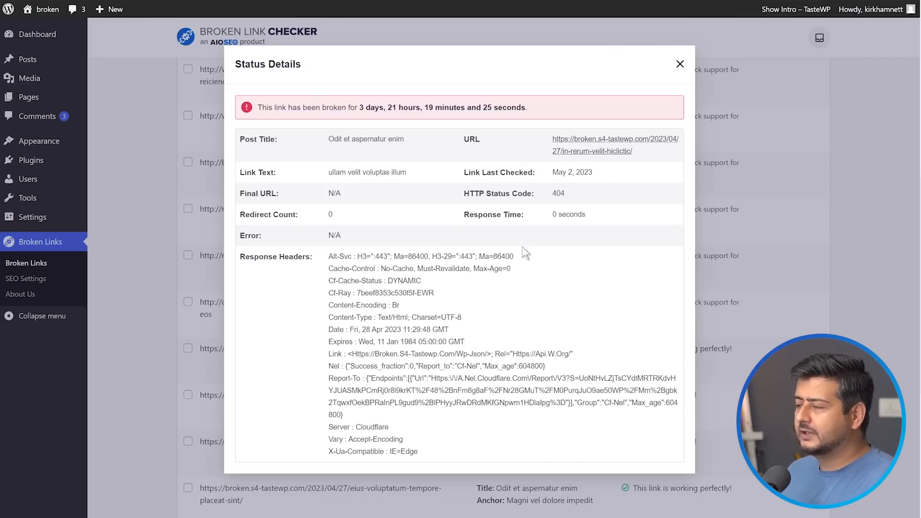
{"action": "mouse_move", "coordinate": [342, 140]}
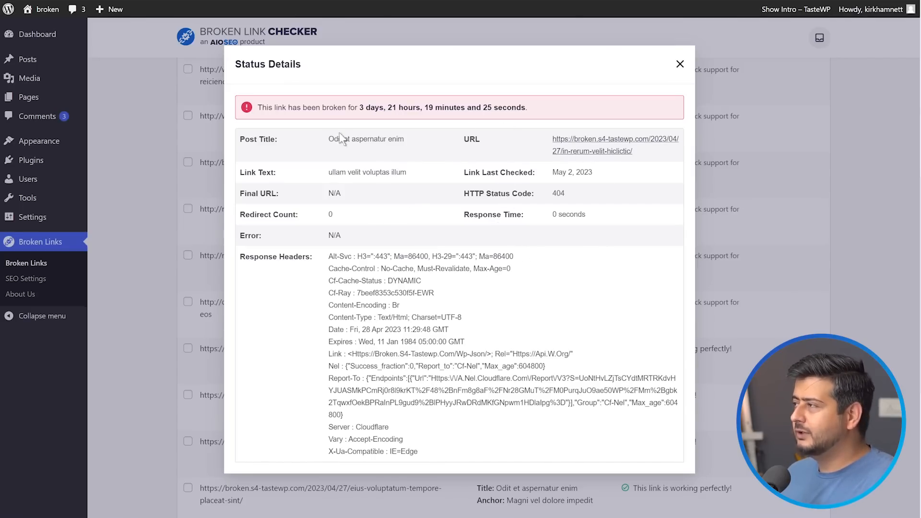
{"action": "mouse_move", "coordinate": [679, 77]}
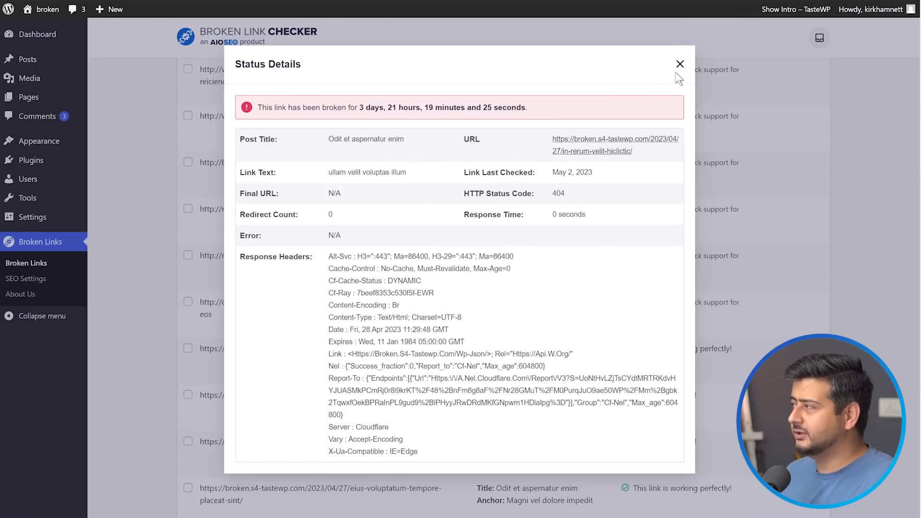
Close the Status Details modal and scroll through the checked links table.
{"action": "left_click", "coordinate": [680, 63]}
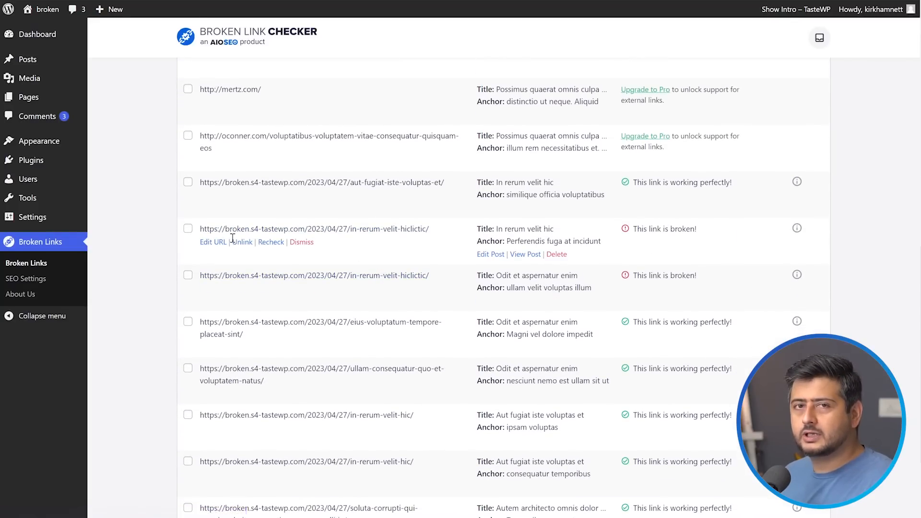
{"action": "mouse_move", "coordinate": [464, 248]}
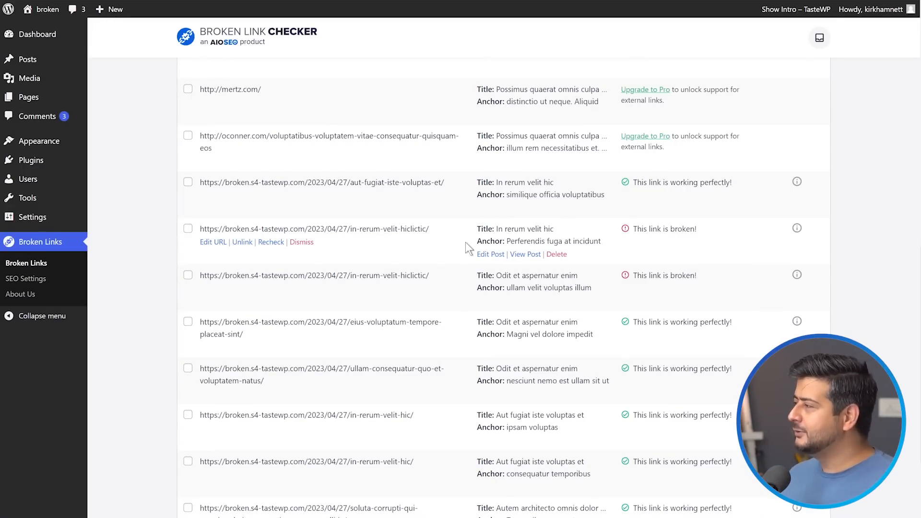
{"action": "scroll", "scroll_direction": "down", "scroll_amount": 3}
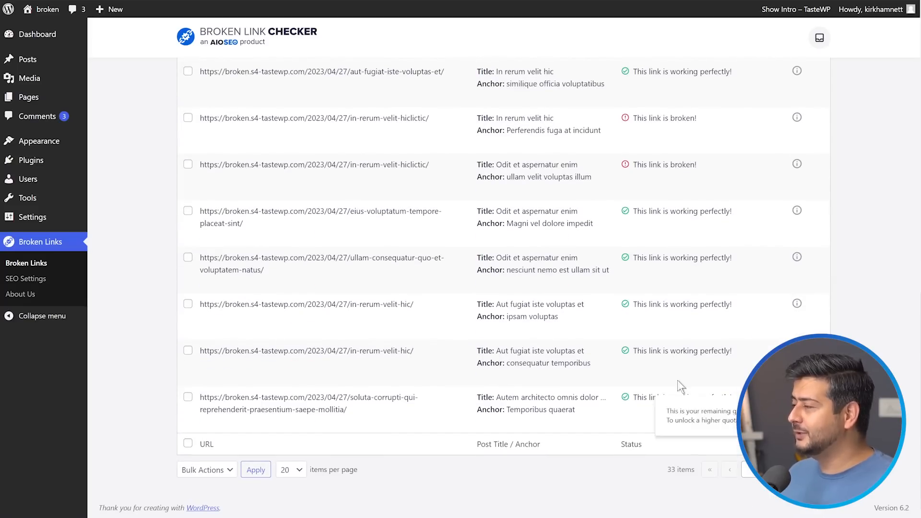
{"action": "scroll", "scroll_direction": "up", "scroll_amount": 3}
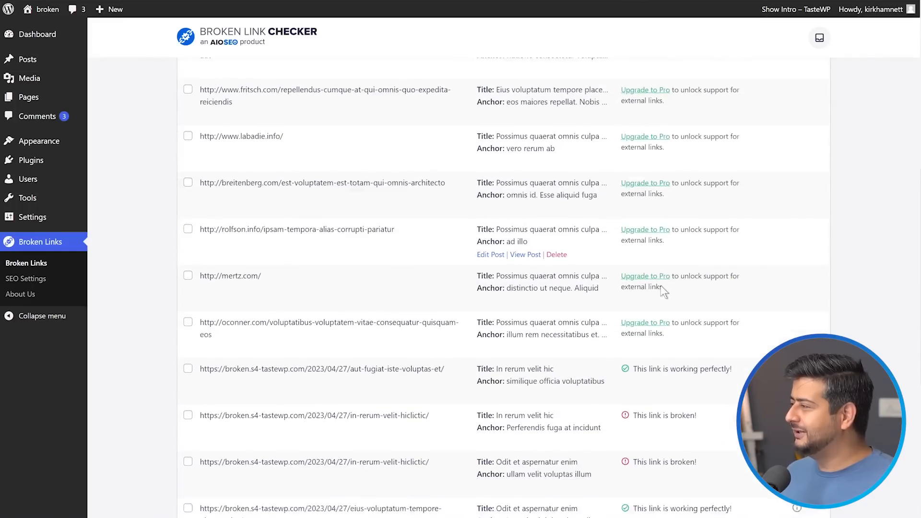
{"action": "scroll", "scroll_direction": "down", "scroll_amount": 3}
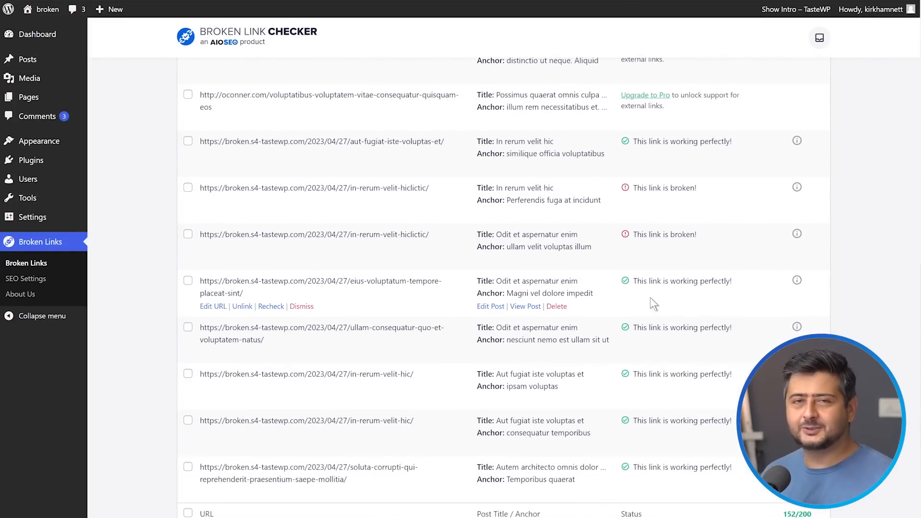